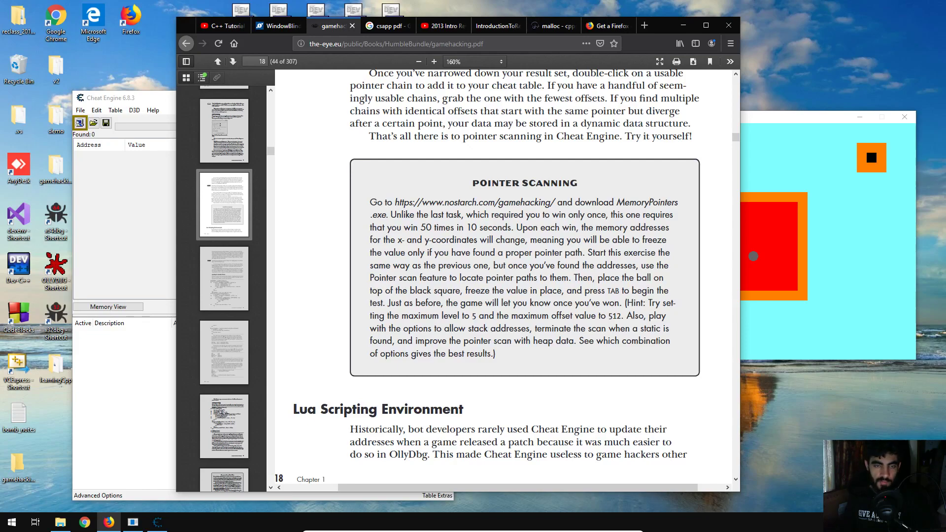
mouse_move(616, 392)
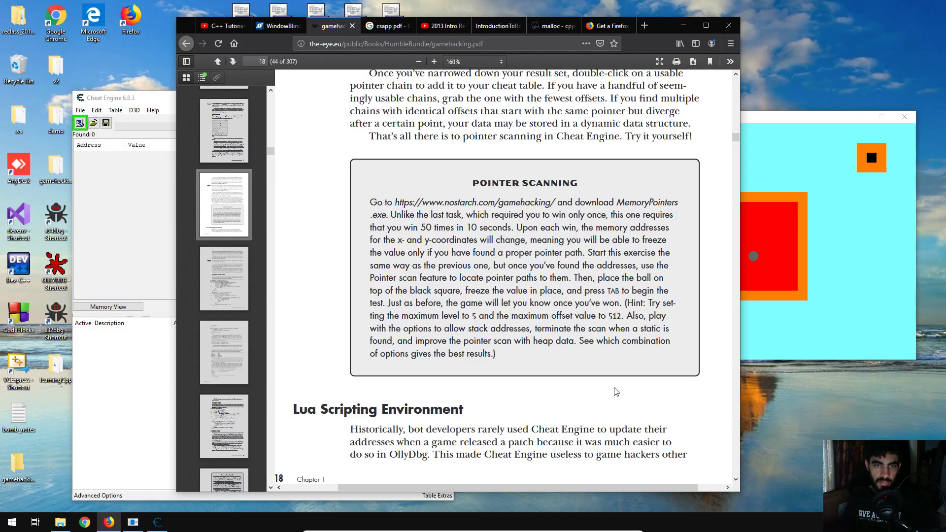
mouse_move(589, 395)
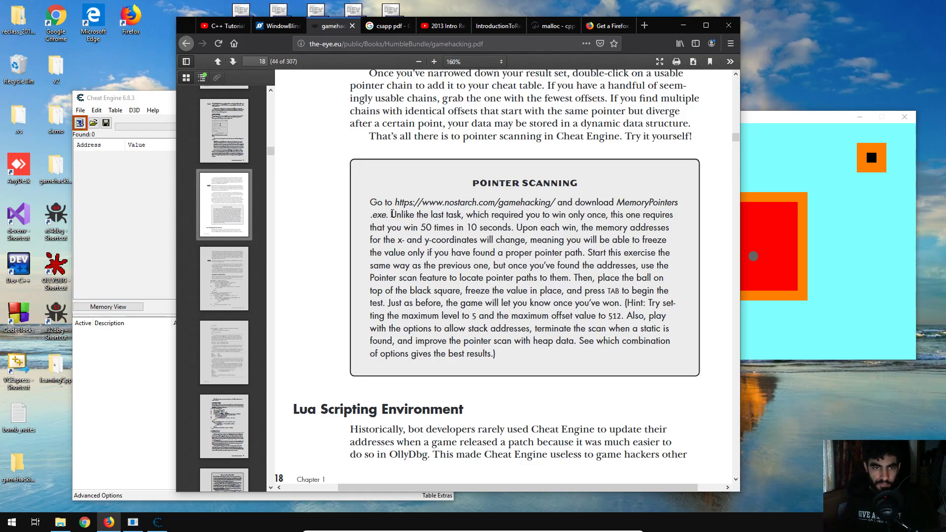
Launch Chapter1_MemoryPointers.exe beside the pointer-scanning exercise and Cheat Engine
double_click(401, 215)
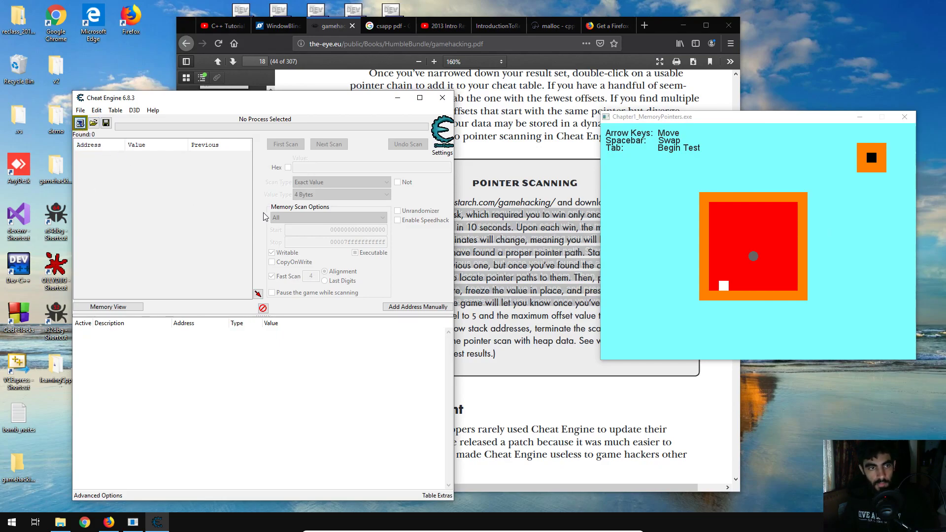
Attach Cheat Engine to the Chapter1_MemoryPointers.exe process
click(80, 123)
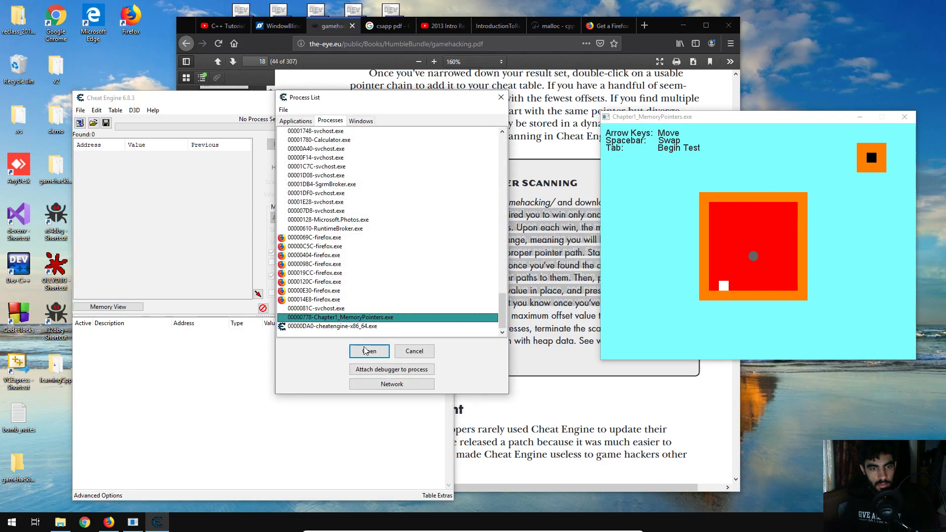
click(368, 350)
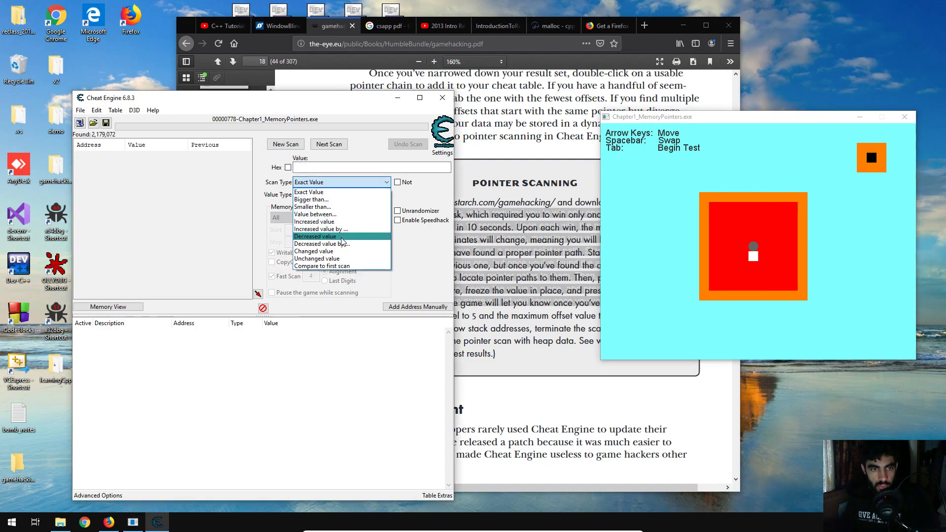
Narrow decreased-by-1 scans to the ball's y address and add it as 'y dyn'
click(323, 243)
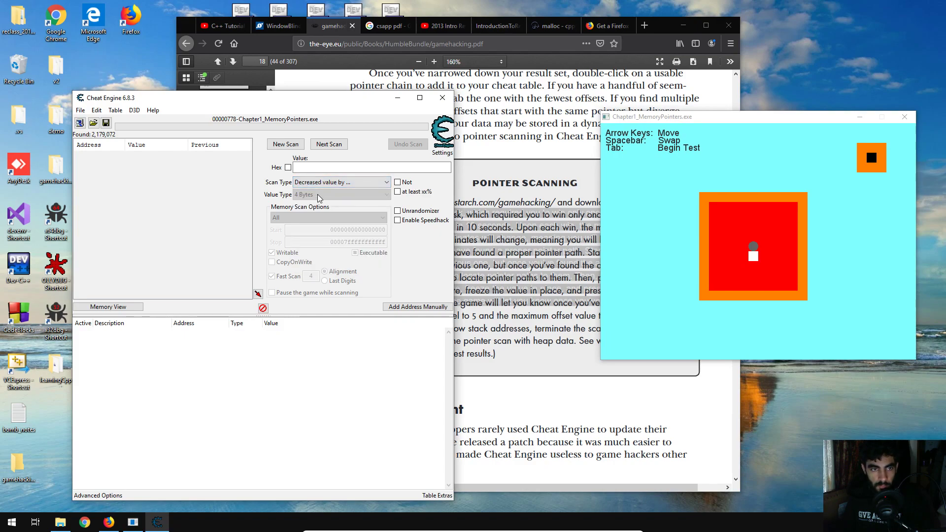
click(329, 144)
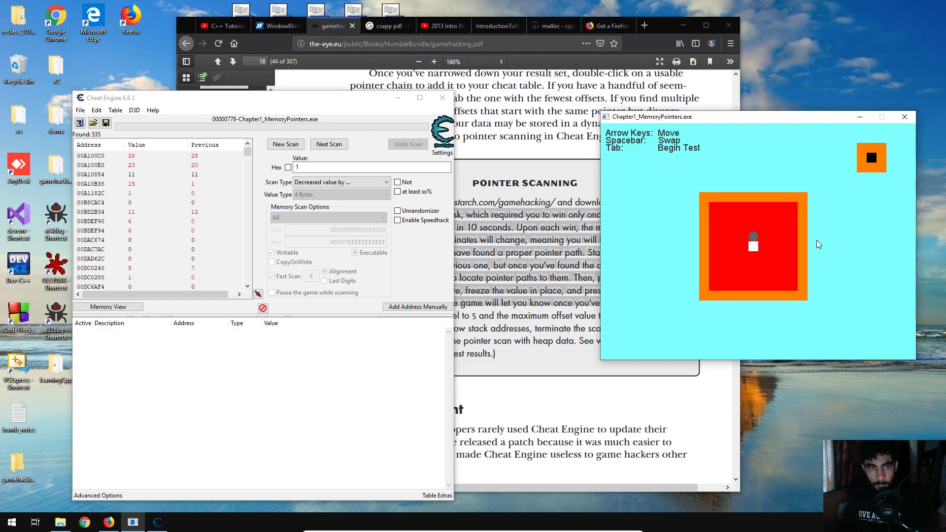
click(328, 144)
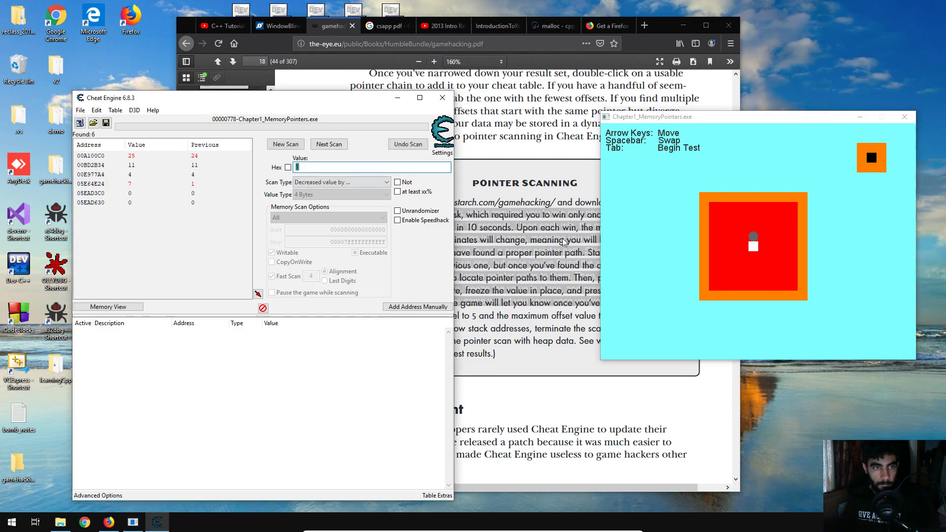
click(328, 144)
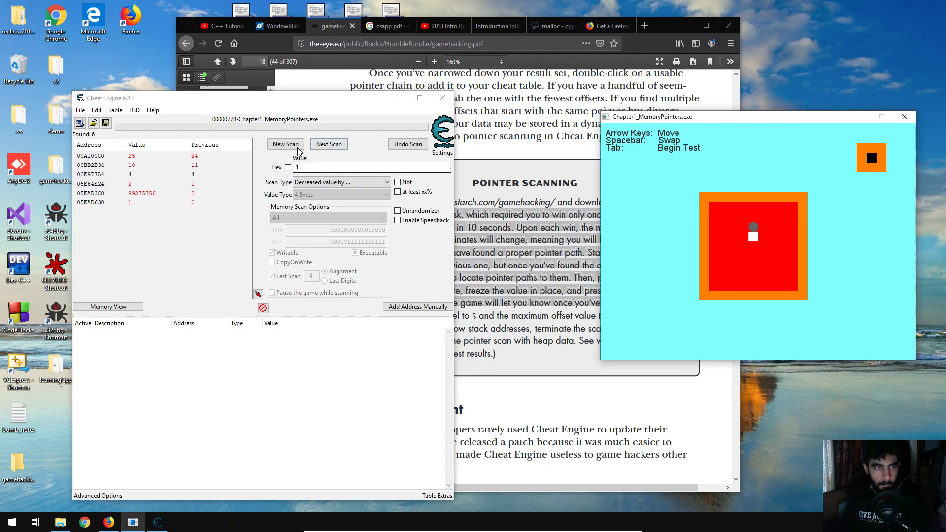
click(328, 143)
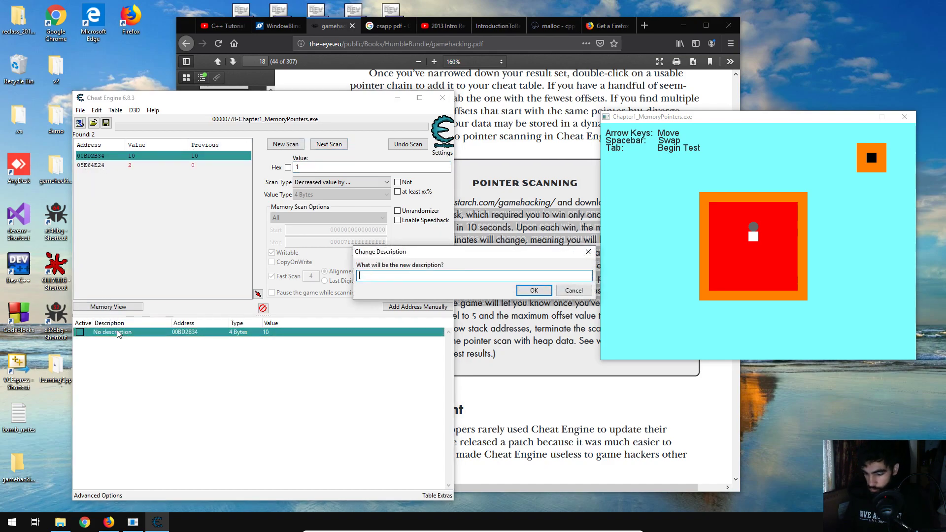
click(533, 290)
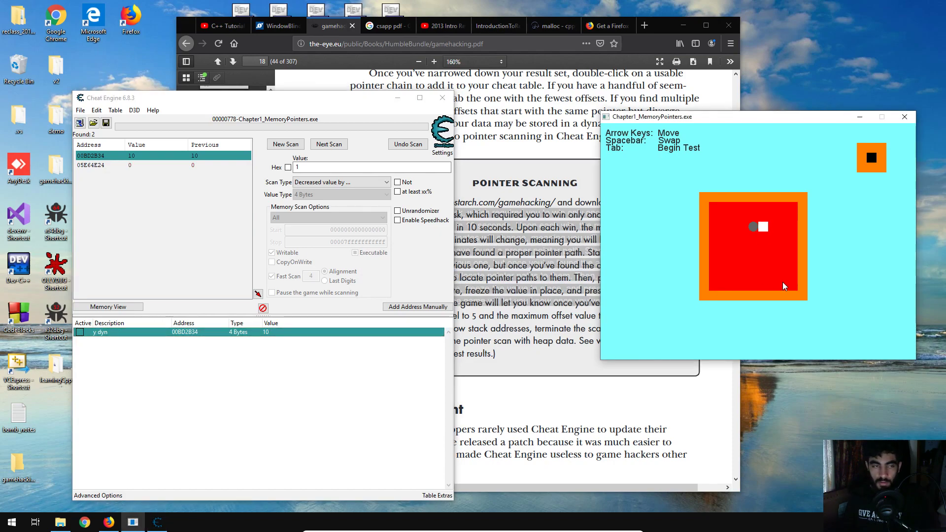
Run a fresh decreased-by-1 scan sequence narrowing to the ball's x address
click(341, 182)
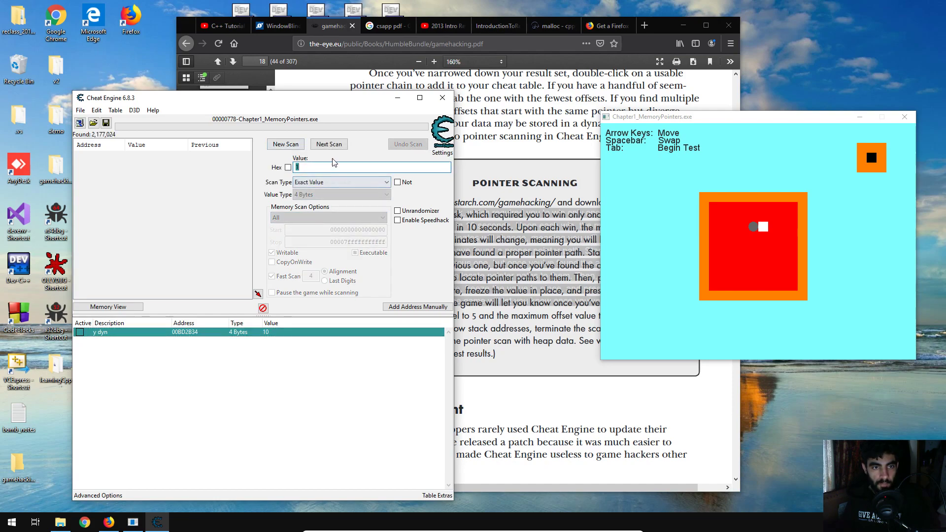
click(341, 182)
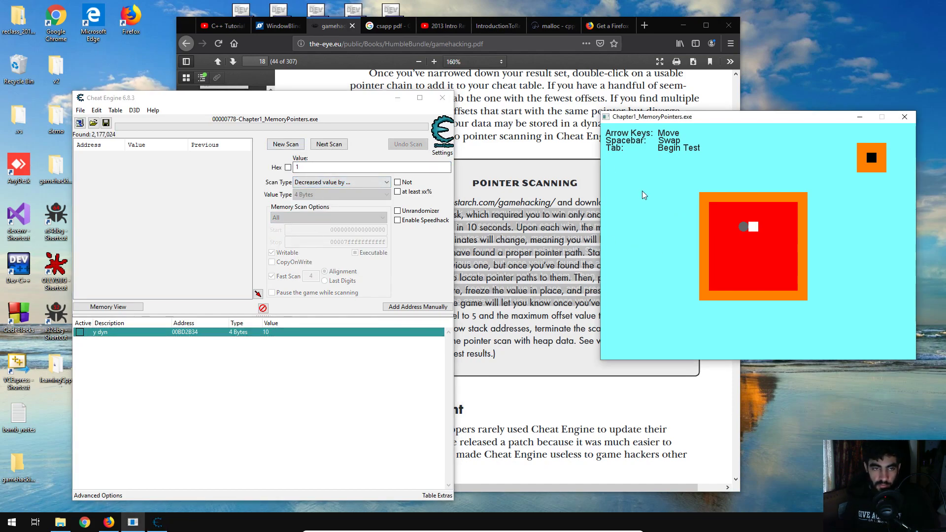
click(329, 144)
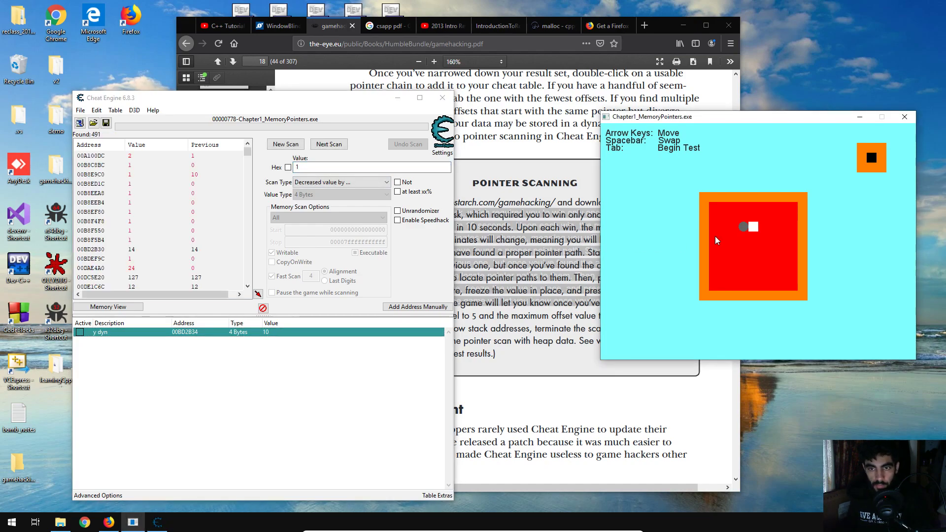
click(328, 144)
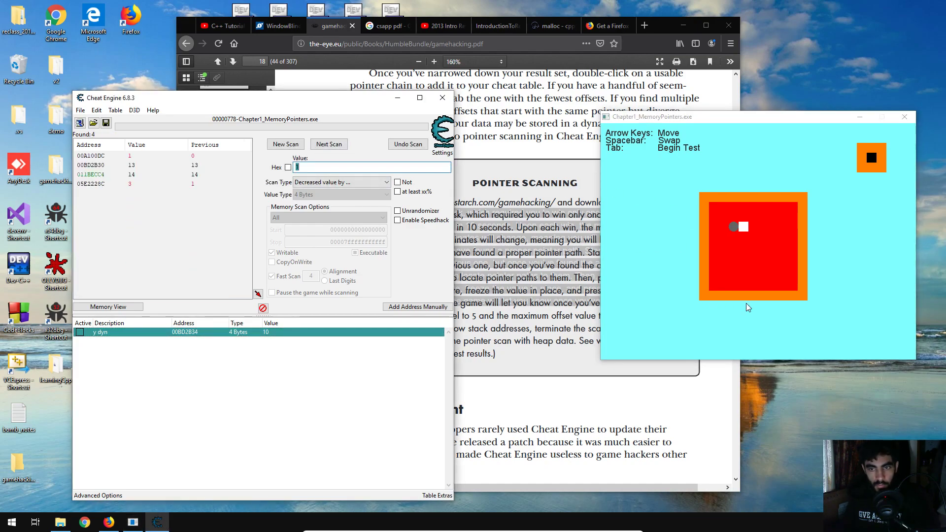
click(329, 144)
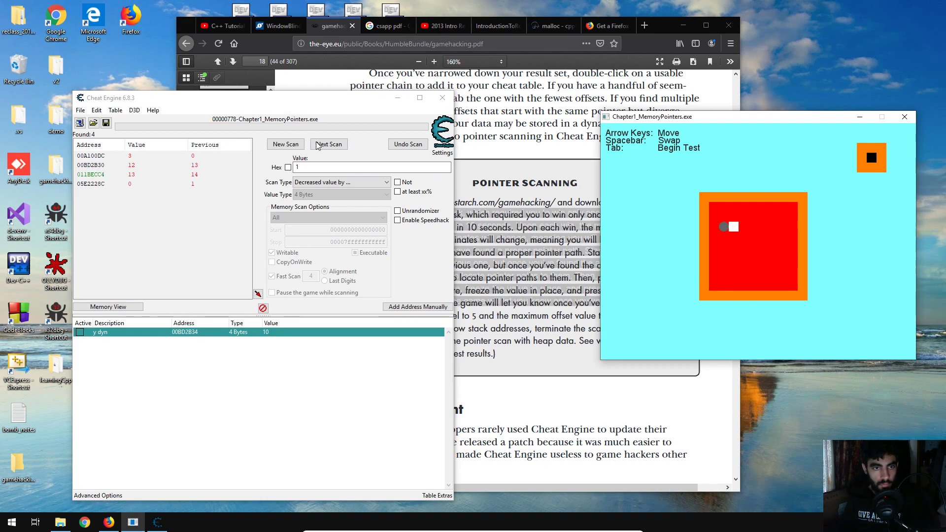
click(329, 144)
text(x)
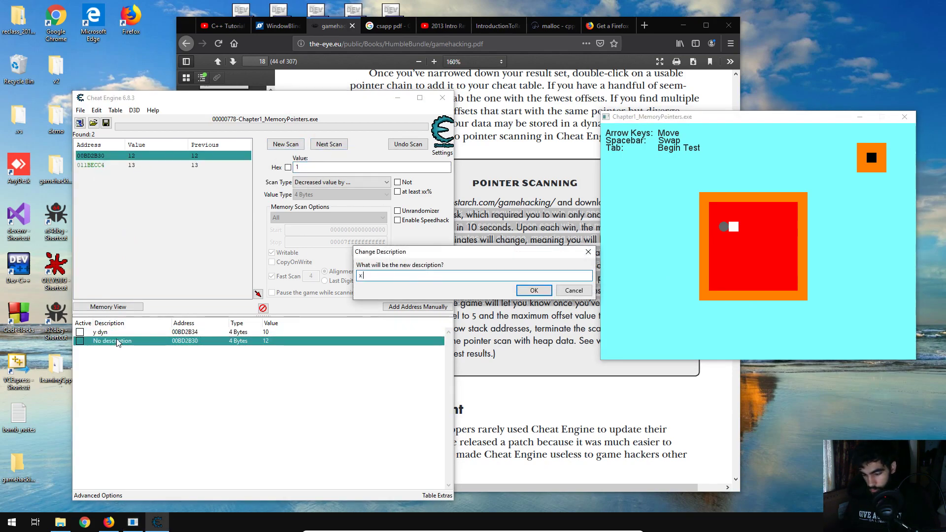
Add the x address to the table described as 'x dyn'
text(dyn)
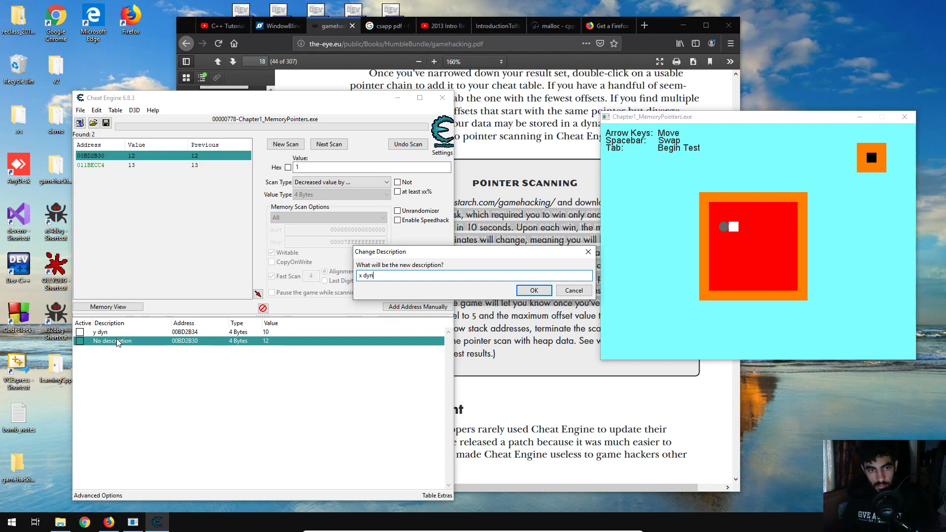
click(533, 289)
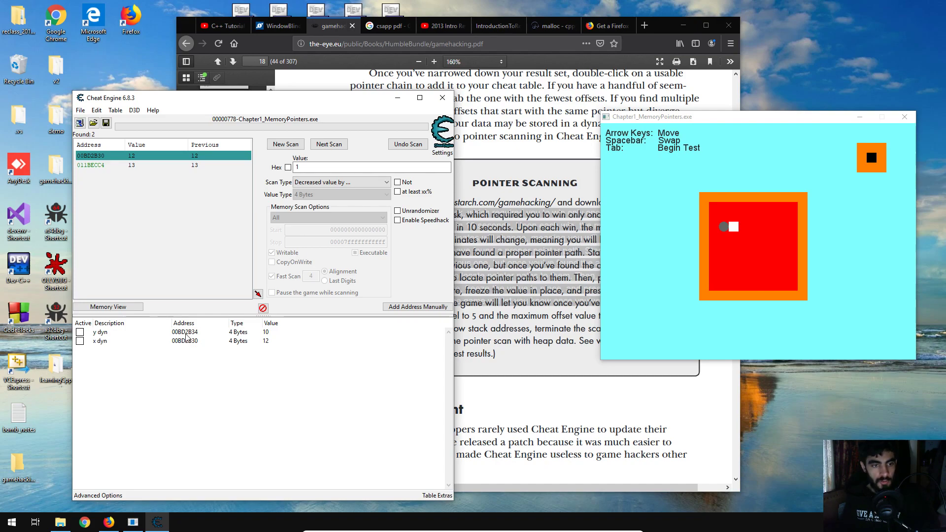
click(181, 332)
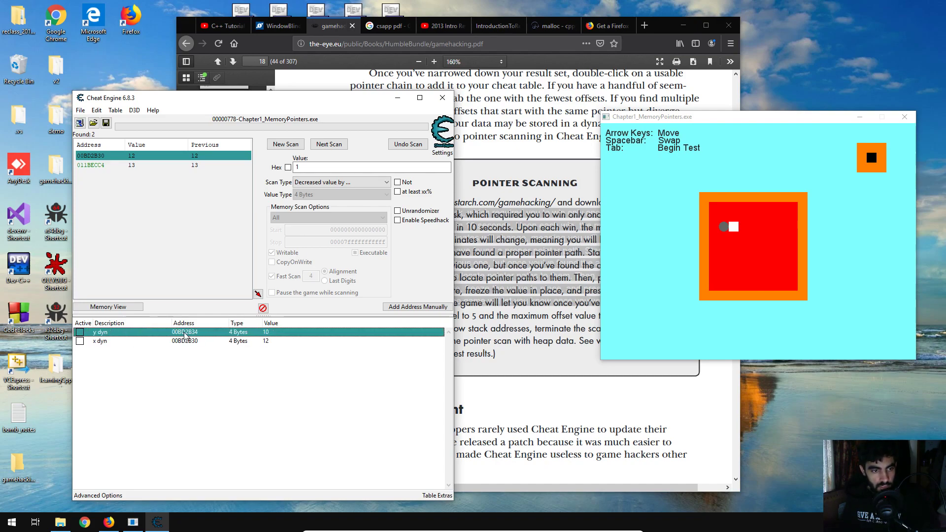
Pointer-scan the y dyn address, saving results as Yscan.PTR over the existing file
right_click(181, 333)
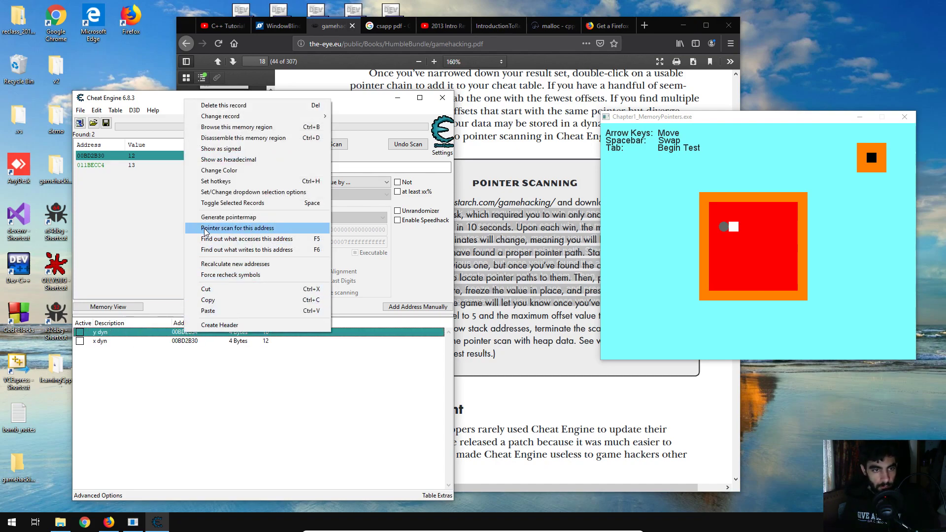
click(237, 228)
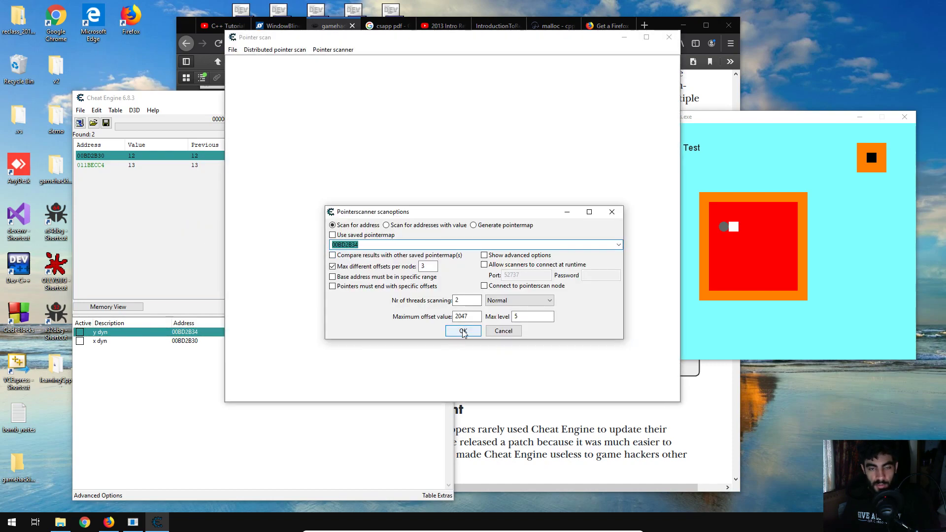
click(462, 331)
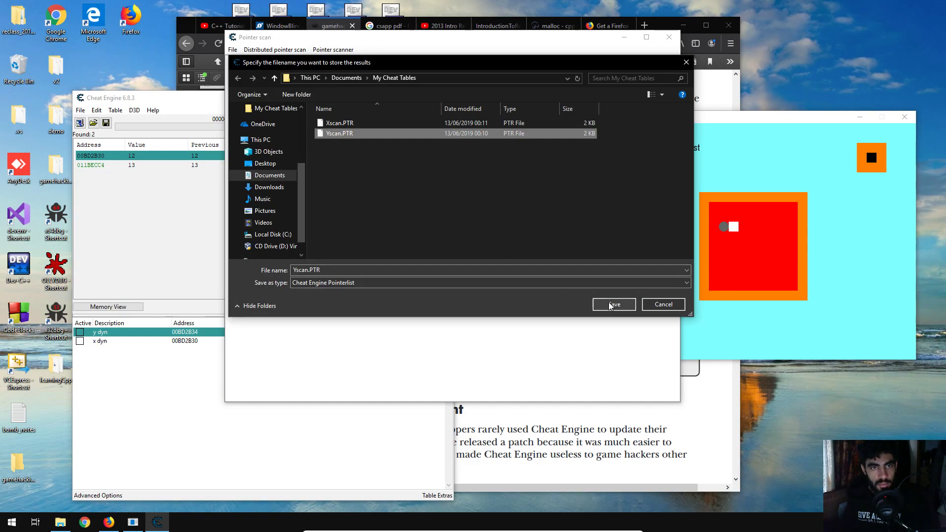
click(613, 304)
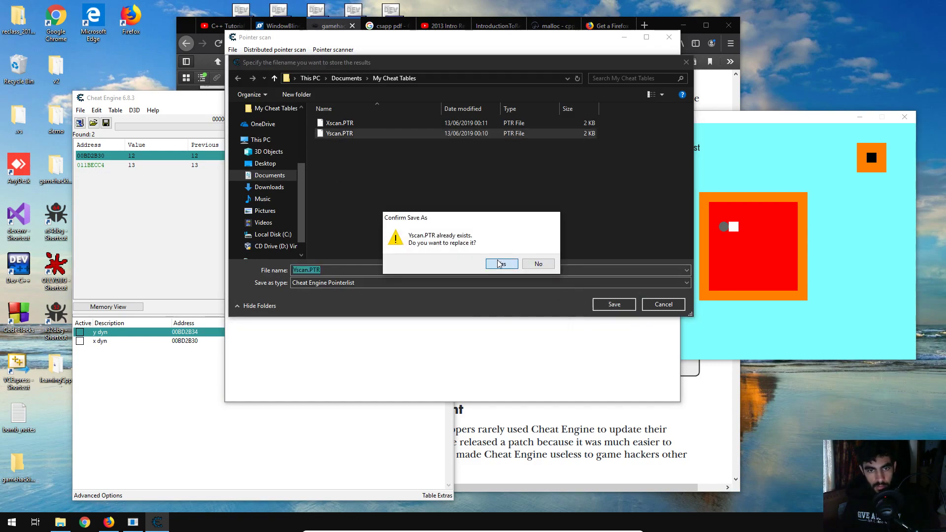
click(500, 264)
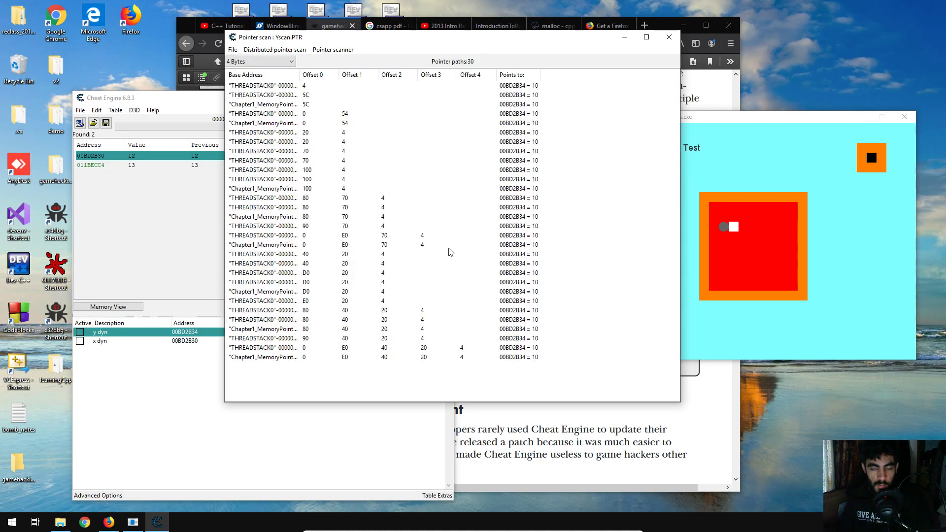
mouse_move(350, 131)
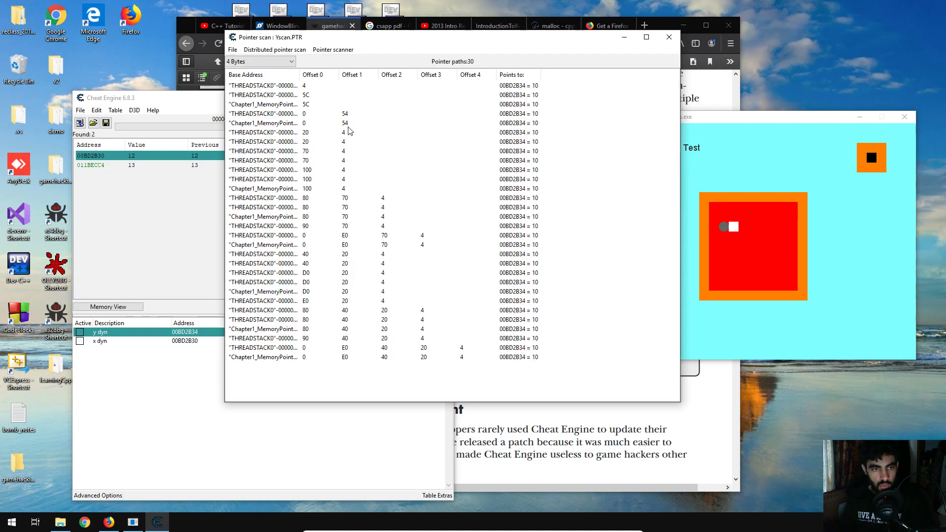
Add y pointer paths from Yscan.PTR to the table as pointerscan results for 00BD2B34
click(265, 207)
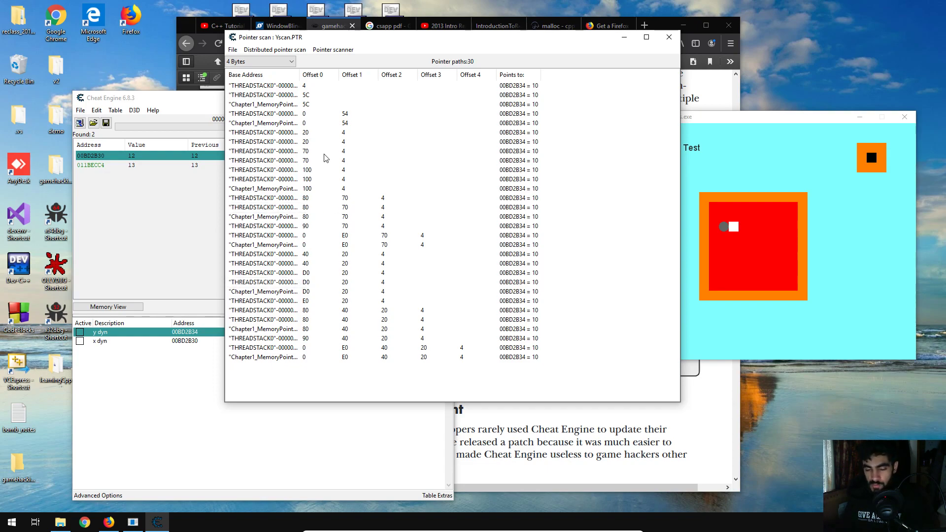
click(267, 113)
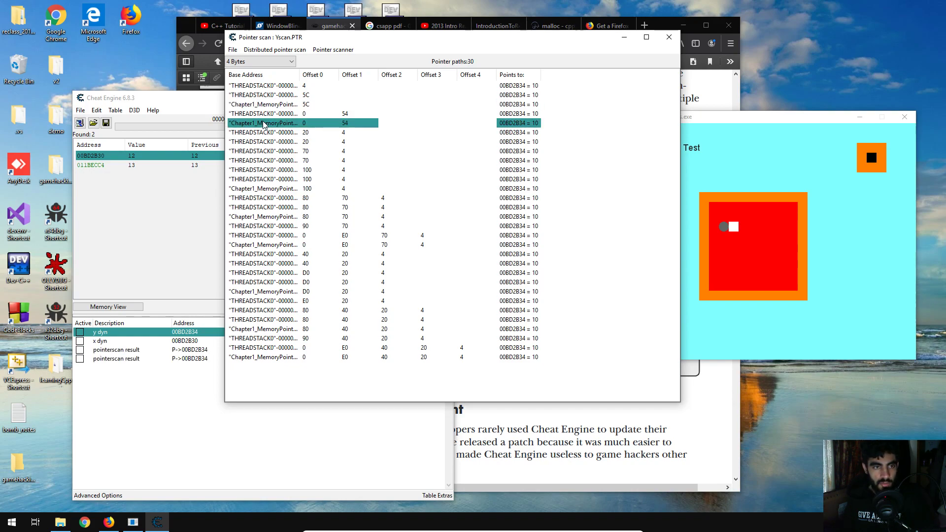
click(262, 189)
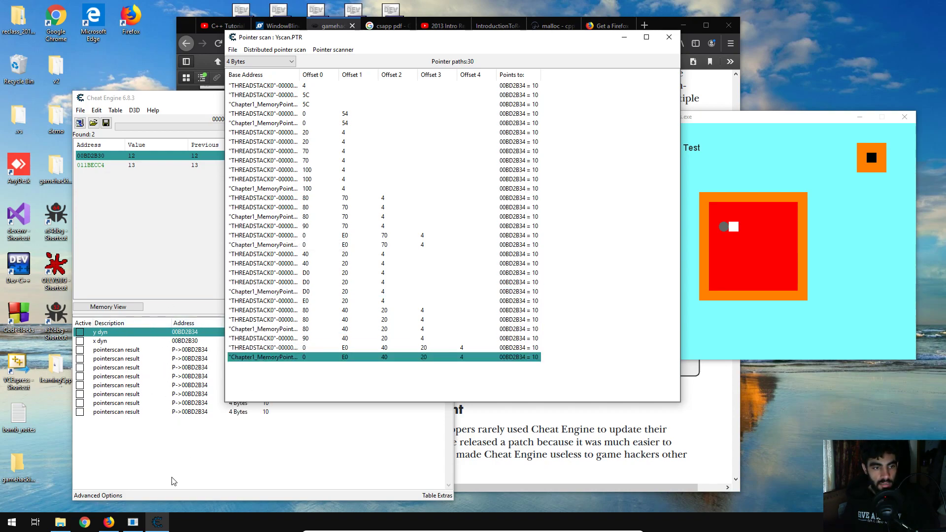
Pointer-scan the x dyn address and save the results as Xscan.PTR
right_click(99, 341)
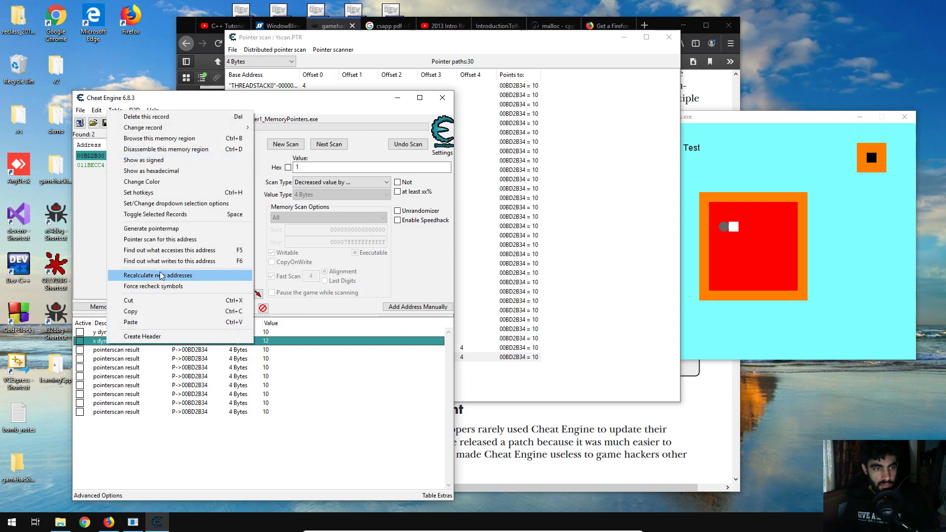
mouse_move(175, 240)
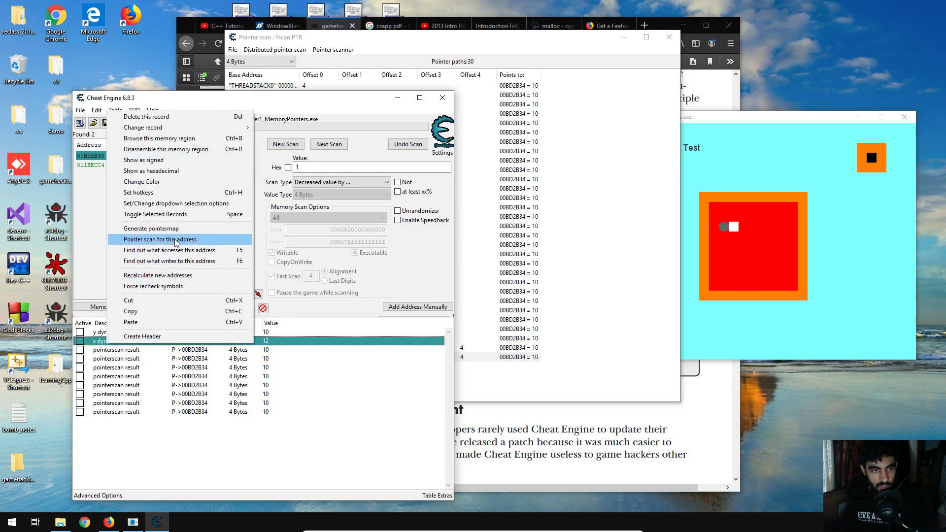
click(159, 239)
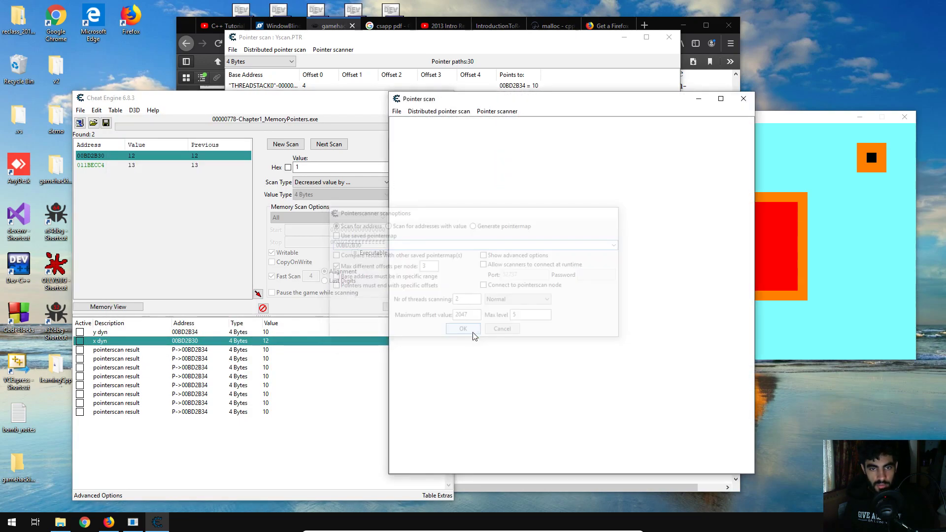
click(462, 328)
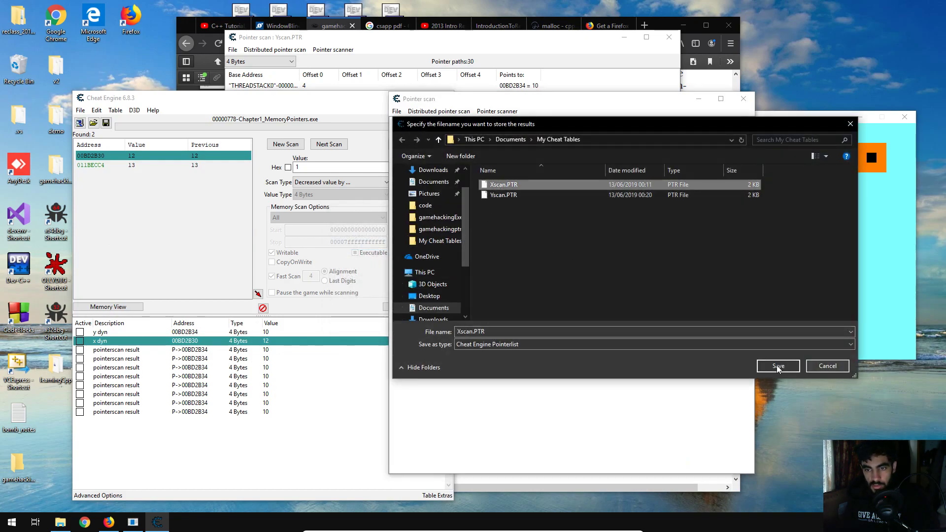
click(777, 367)
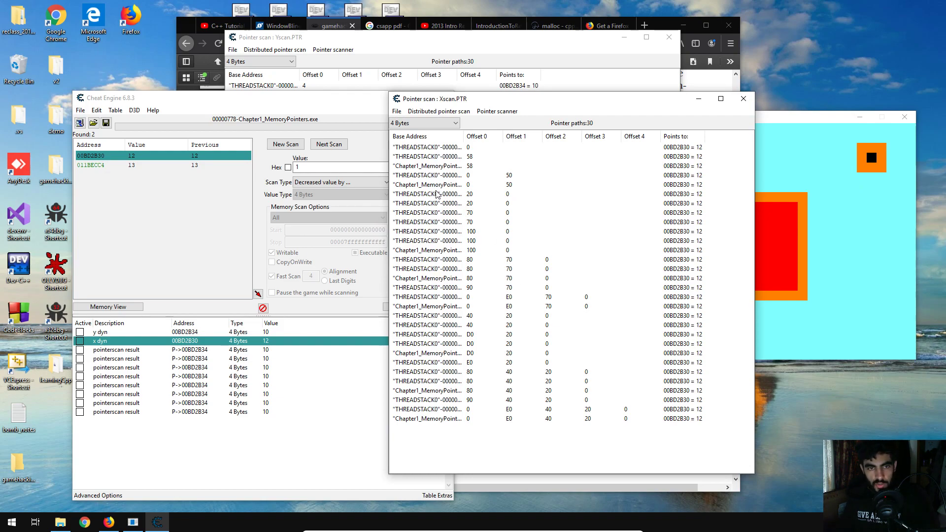
mouse_move(443, 176)
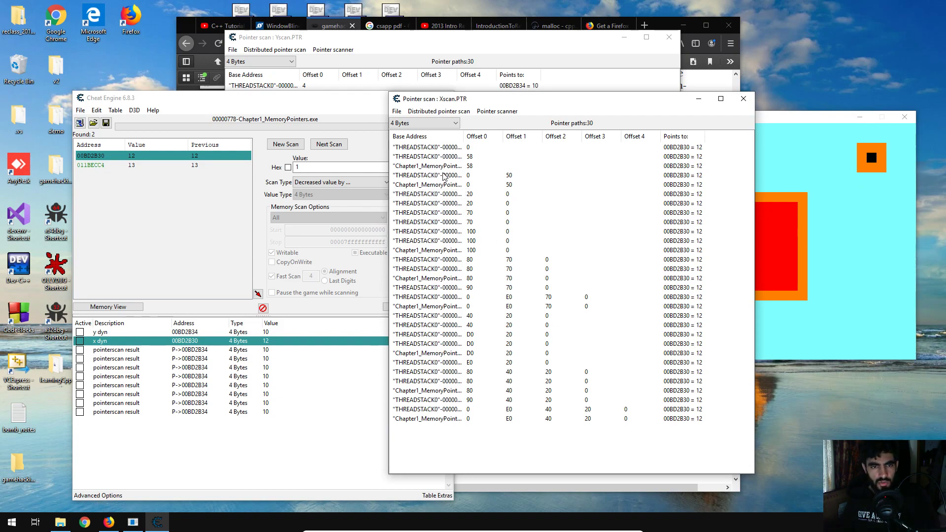
mouse_move(443, 175)
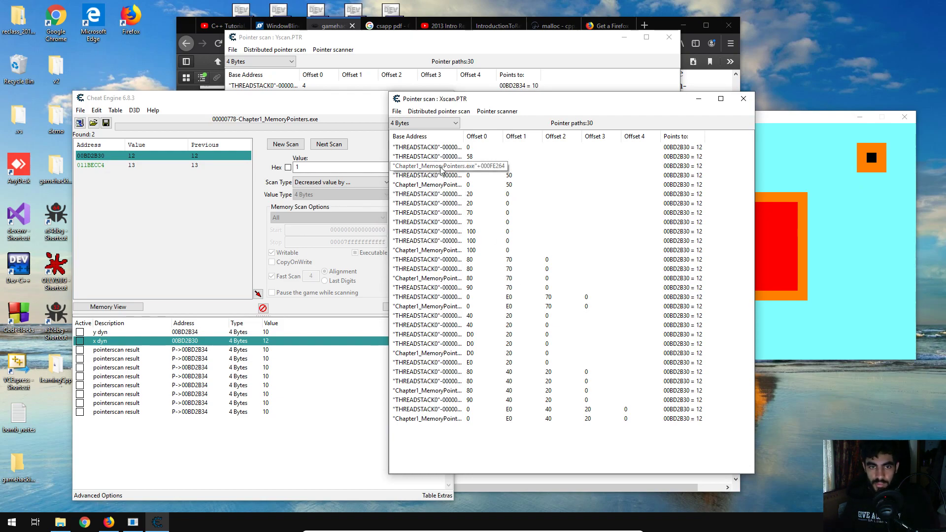
Add four x pointer paths from Xscan.PTR to the table, pointing to 00BD2B30
click(452, 184)
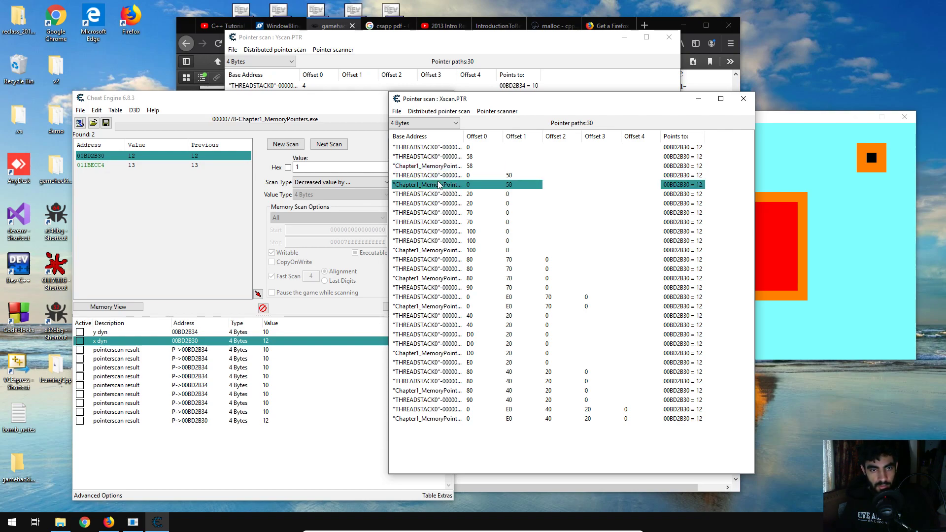
click(429, 249)
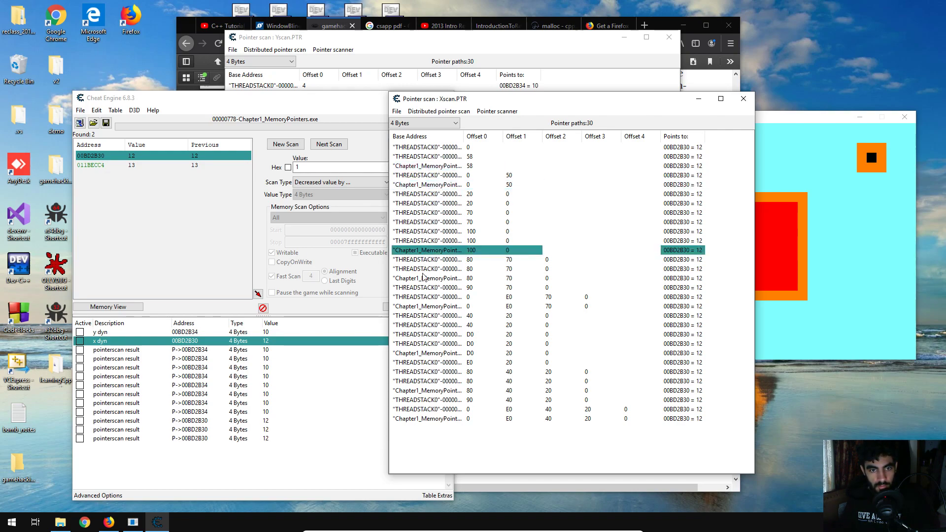
click(429, 305)
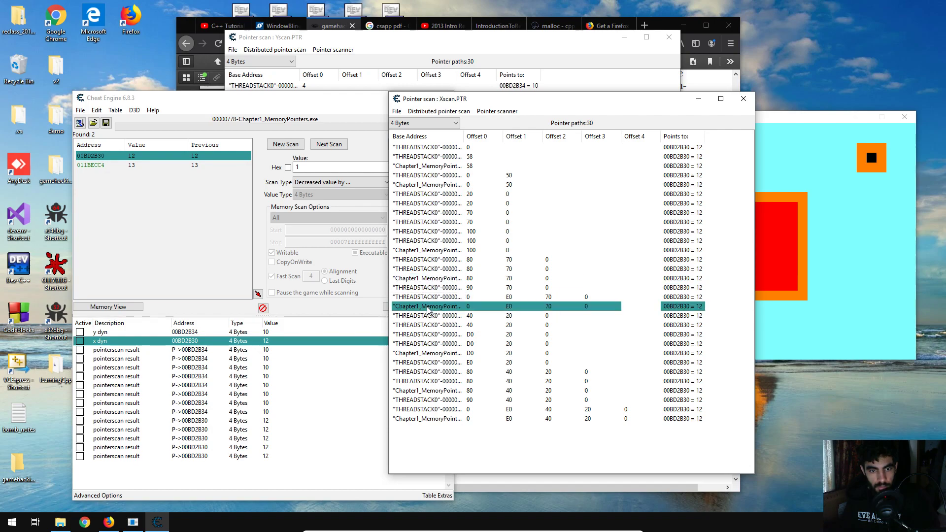
click(428, 390)
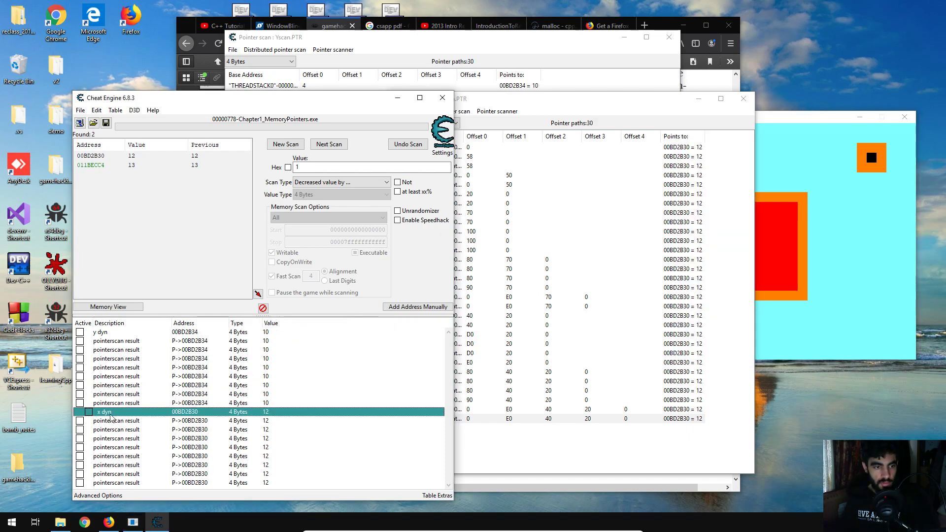
mouse_move(100, 414)
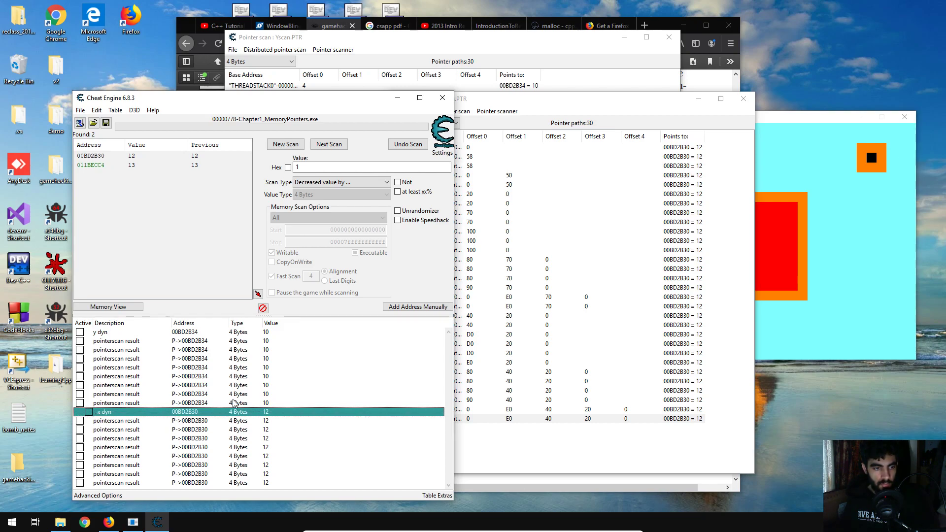
Set y dyn's value to 3 and x dyn's value to 27
click(114, 341)
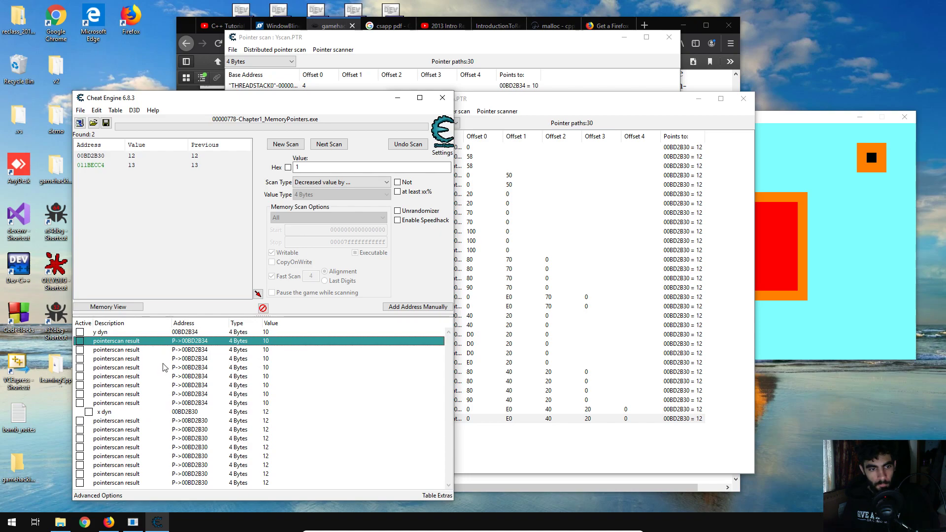
double_click(265, 332)
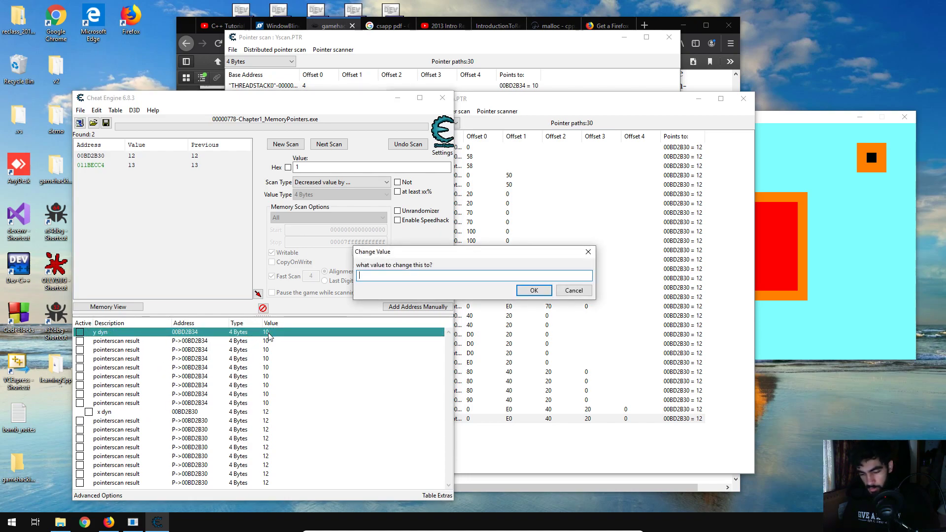
click(533, 290)
text(2)
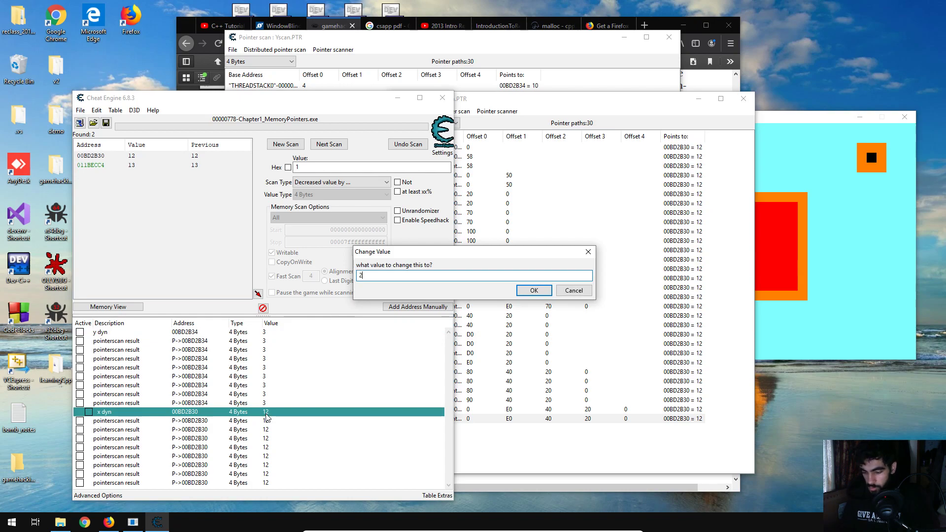
click(532, 289)
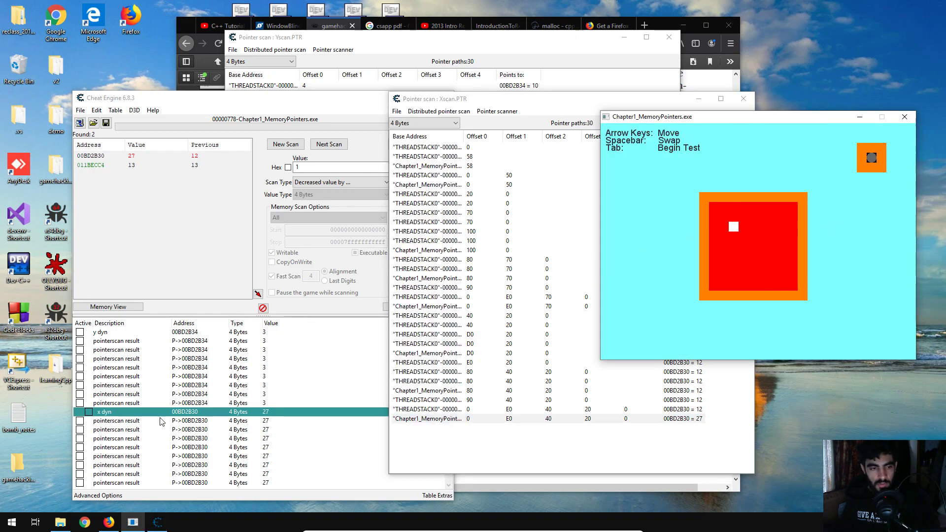
mouse_move(80, 349)
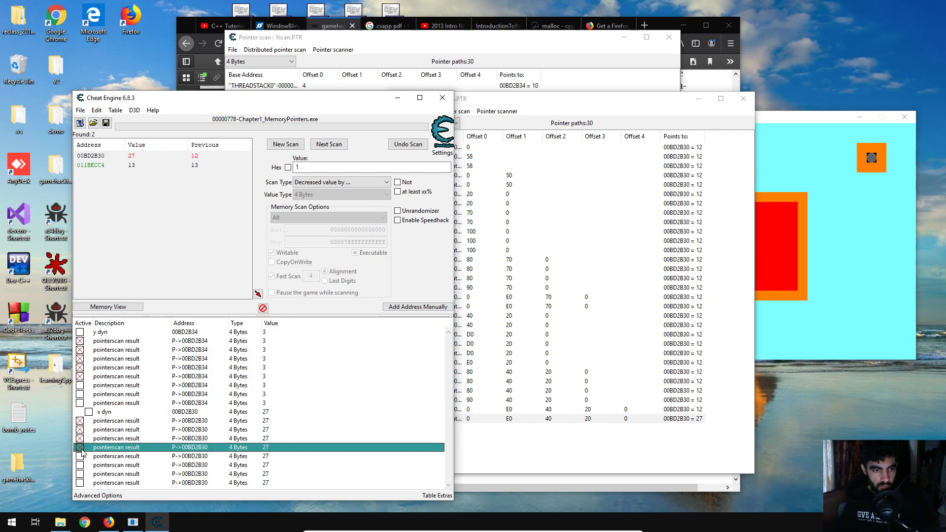
Freeze an x pointerscan result before closing the MemoryPointers game
click(117, 456)
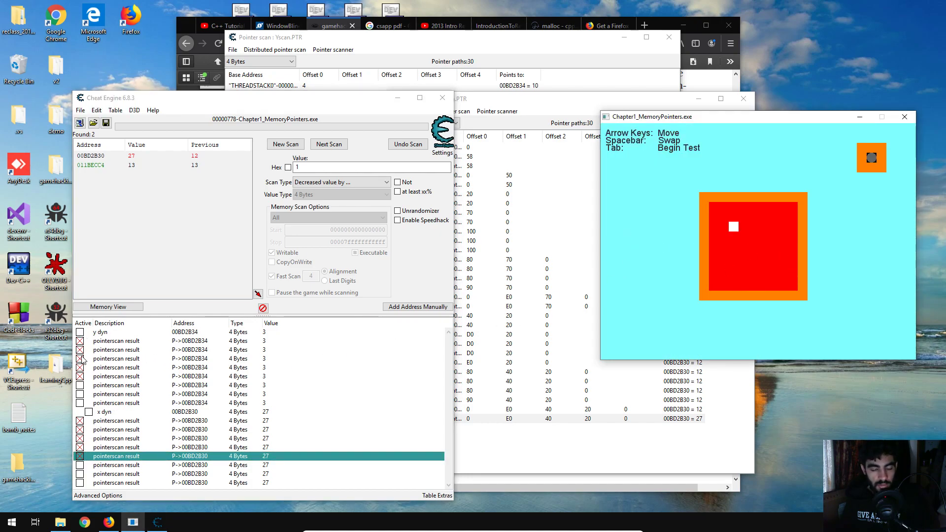
mouse_move(107, 330)
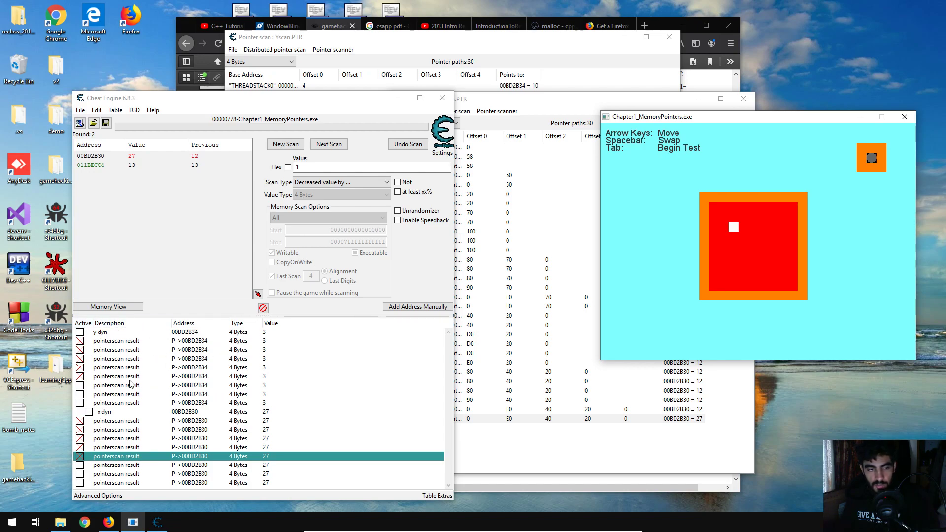
mouse_move(674, 238)
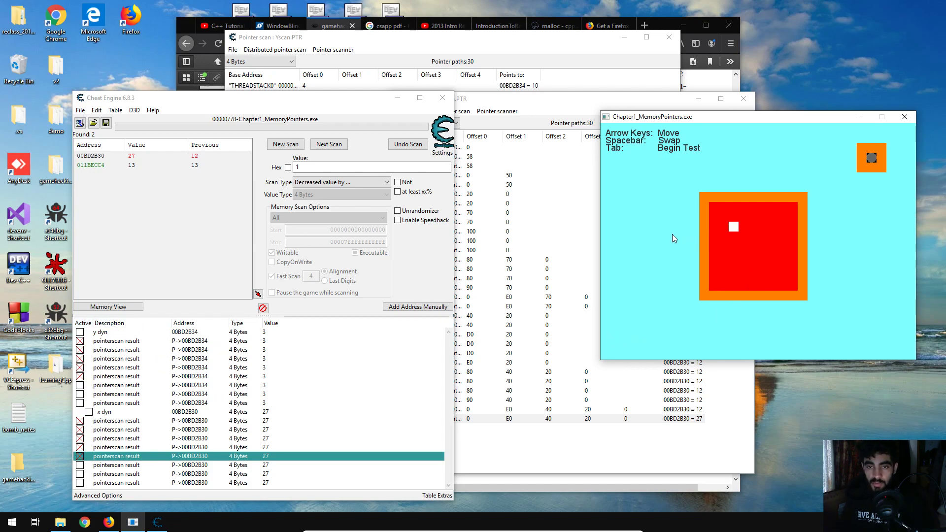
mouse_move(661, 242)
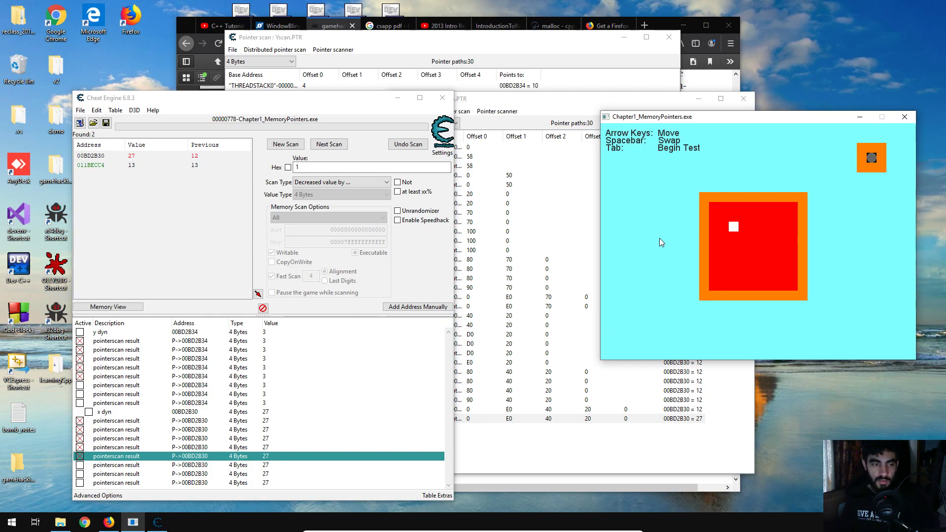
mouse_move(154, 380)
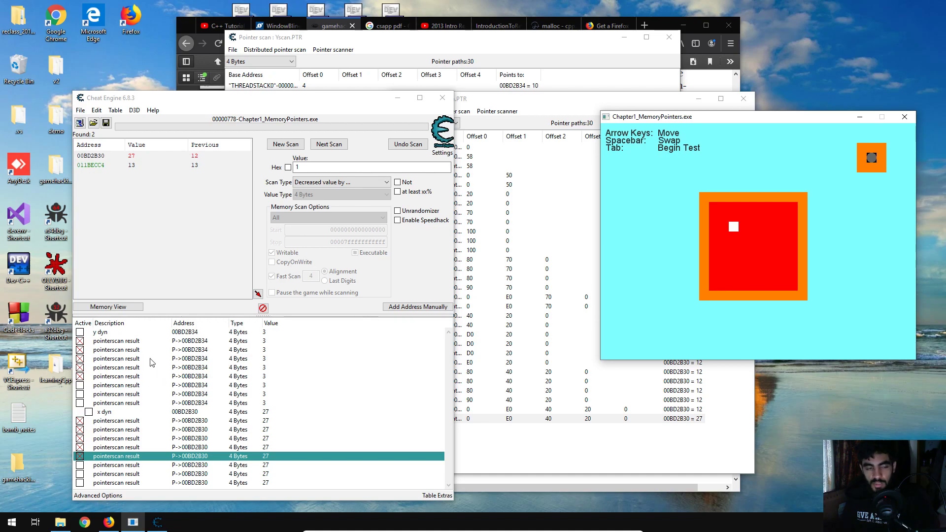
mouse_move(189, 354)
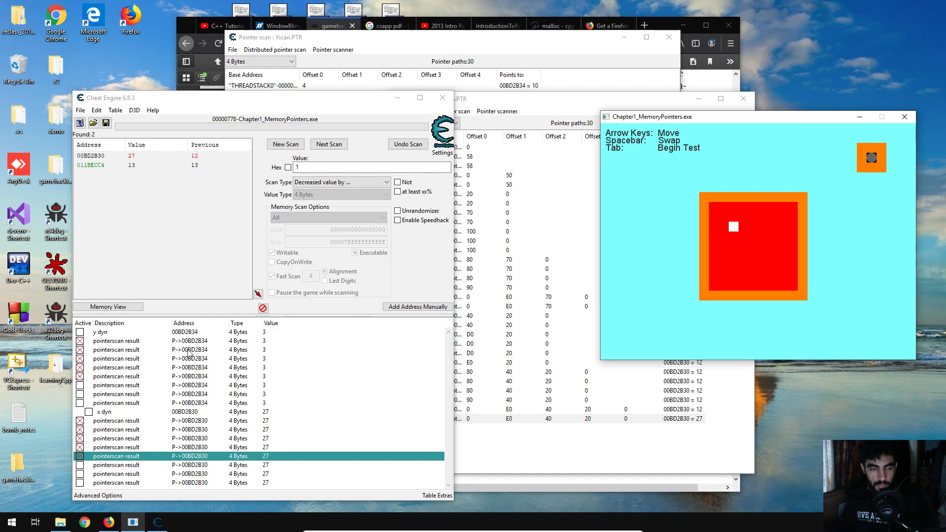
mouse_move(757, 324)
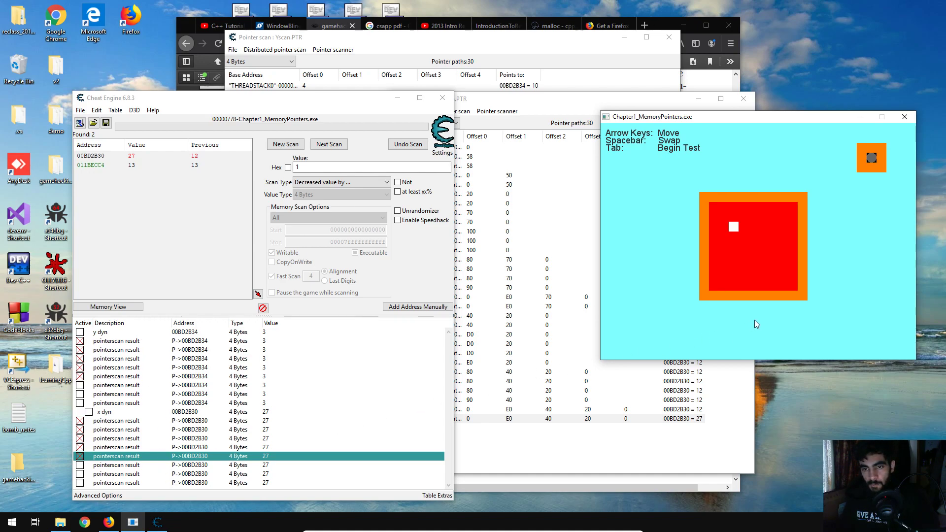
mouse_move(754, 321)
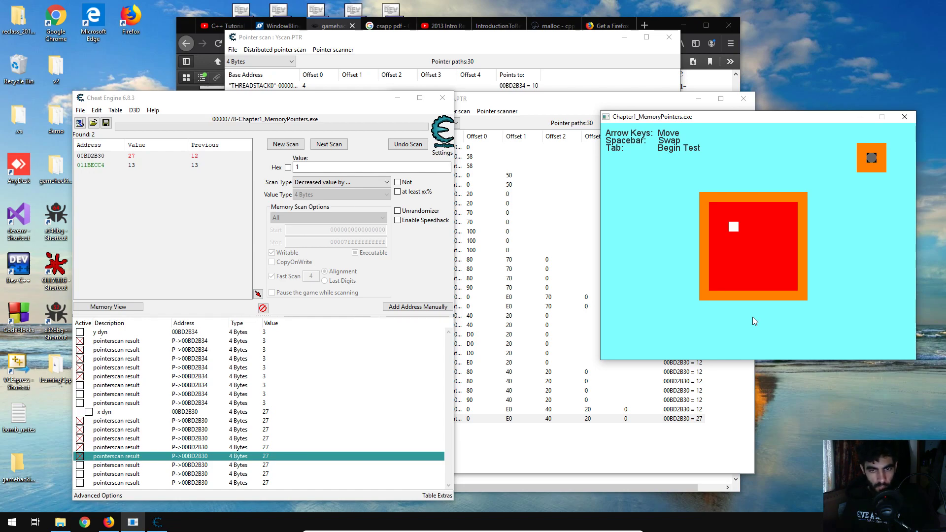
mouse_move(698, 316)
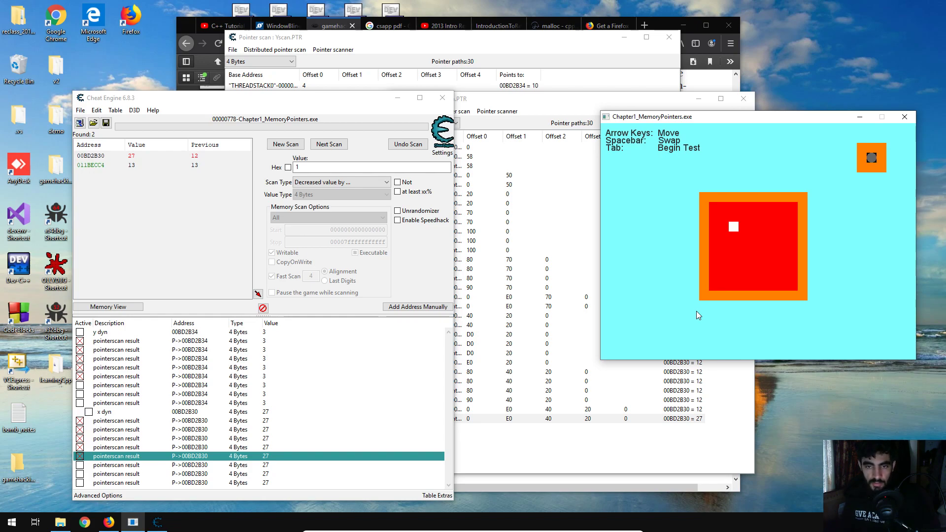
mouse_move(875, 155)
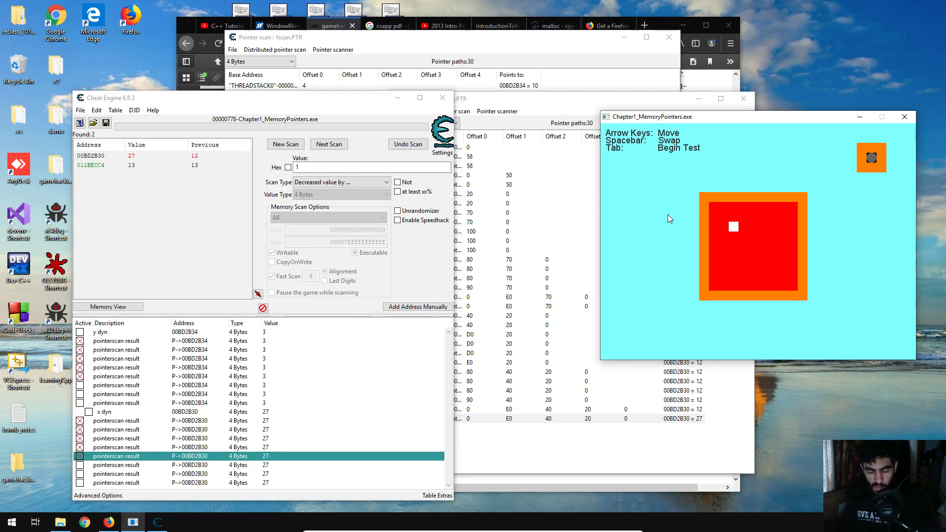
mouse_move(659, 227)
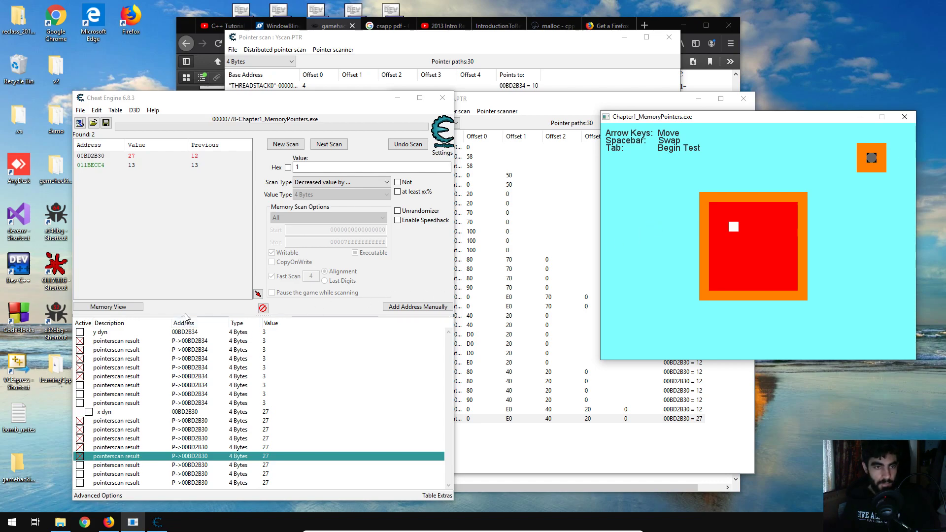
mouse_move(214, 241)
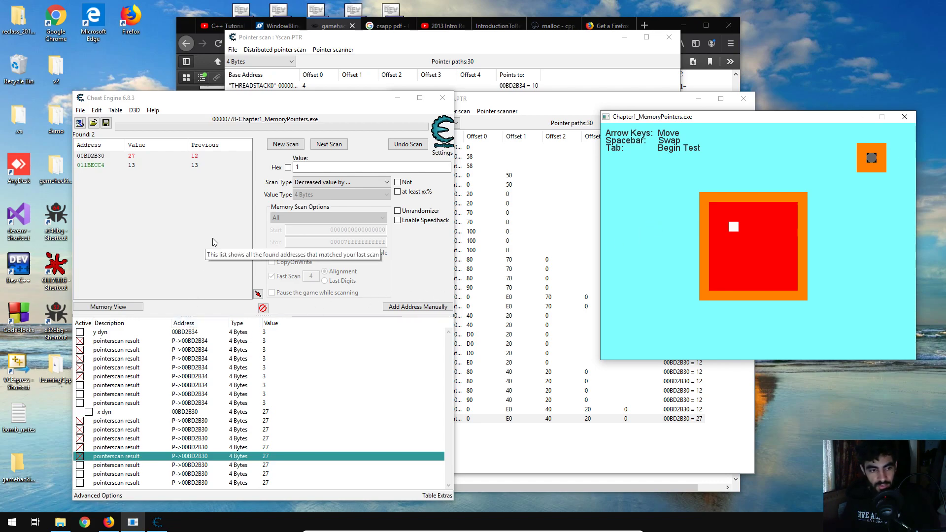
mouse_move(702, 226)
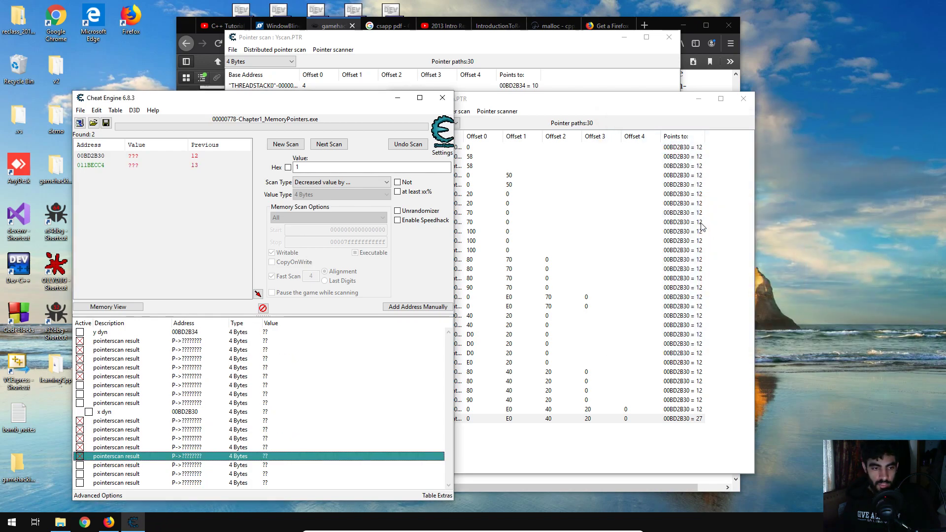
mouse_move(82, 522)
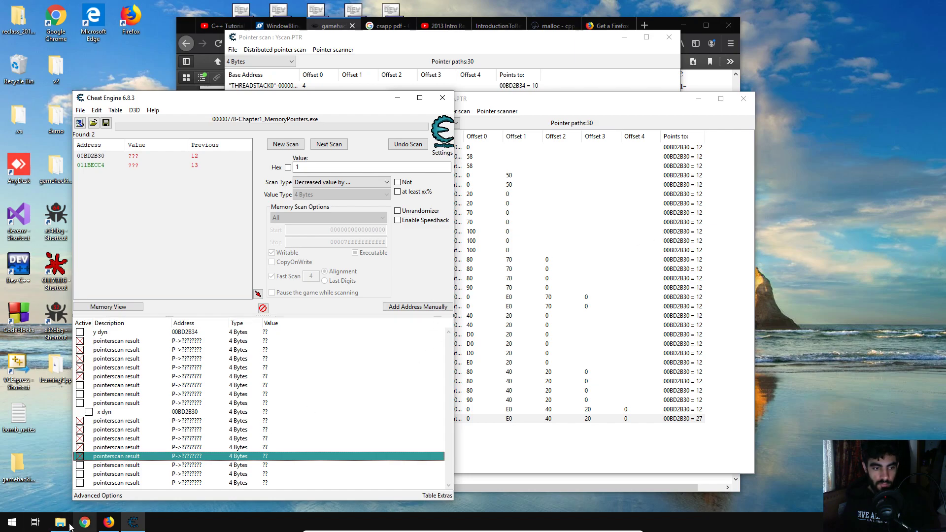
Relaunch Chapter1_MemoryPointers from its build folder
click(59, 522)
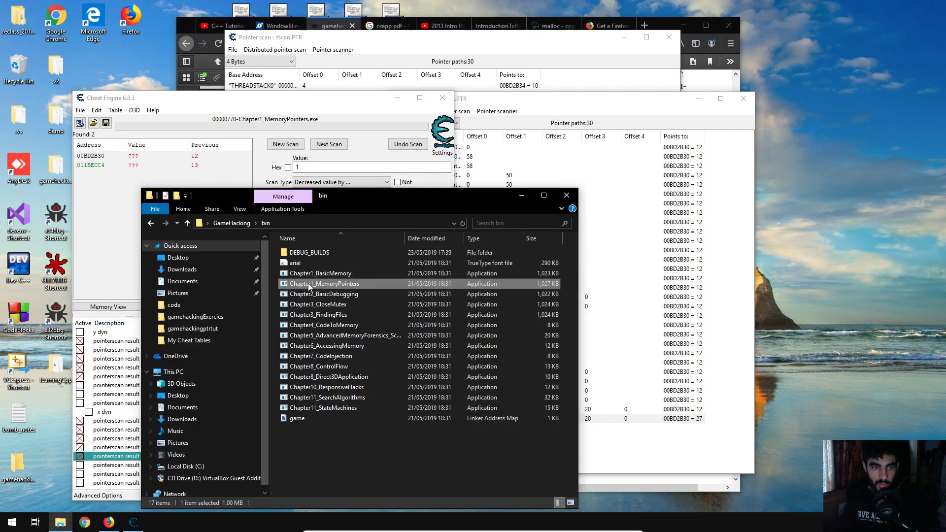
double_click(324, 283)
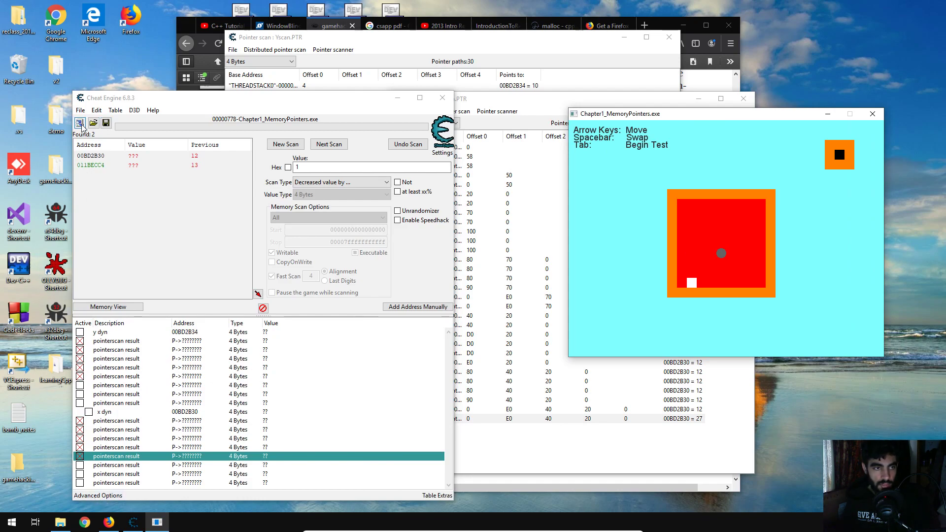
Reattach Cheat Engine to the relaunched MemoryPointers process
click(80, 122)
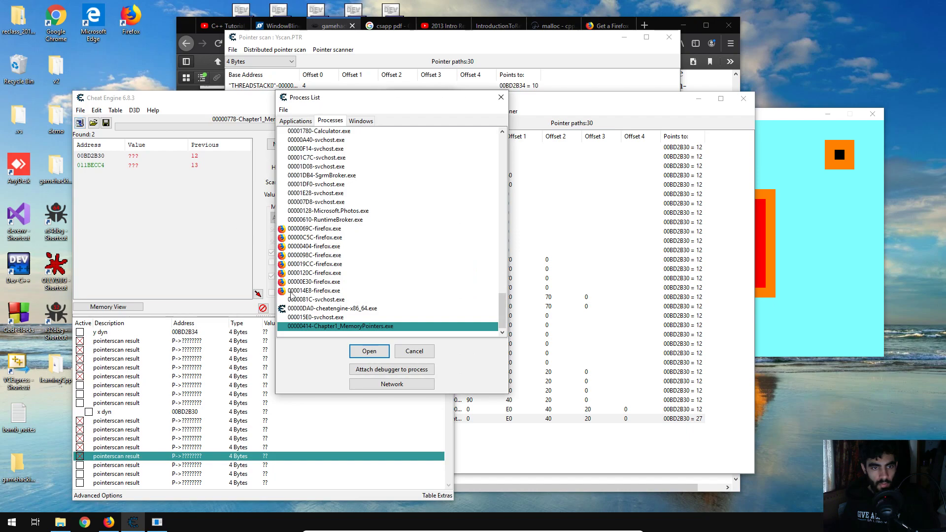
click(369, 350)
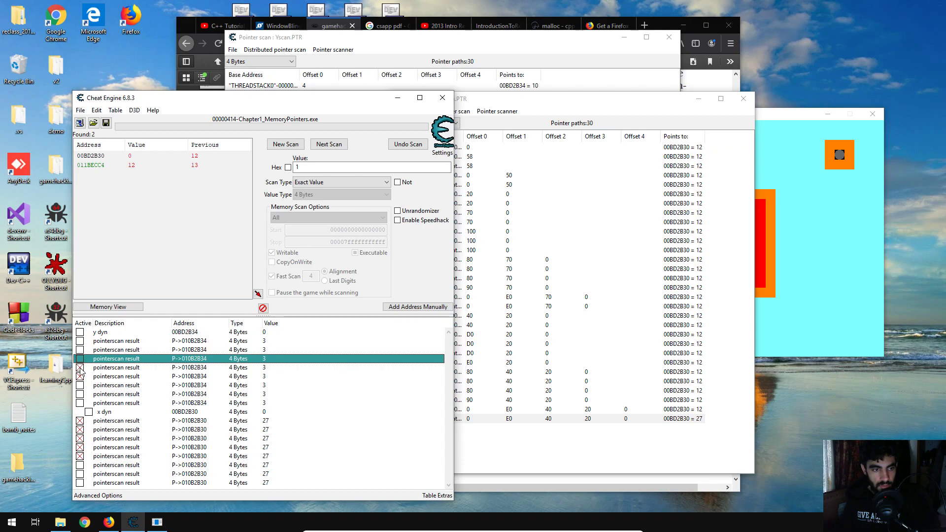
Select the y dyn group and freeze another x pointerscan result holding 27
click(120, 332)
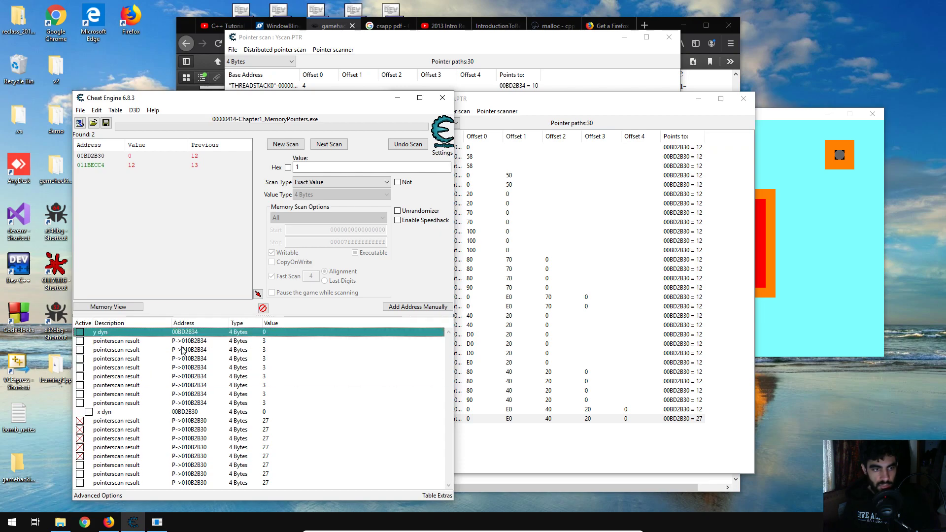
mouse_move(184, 407)
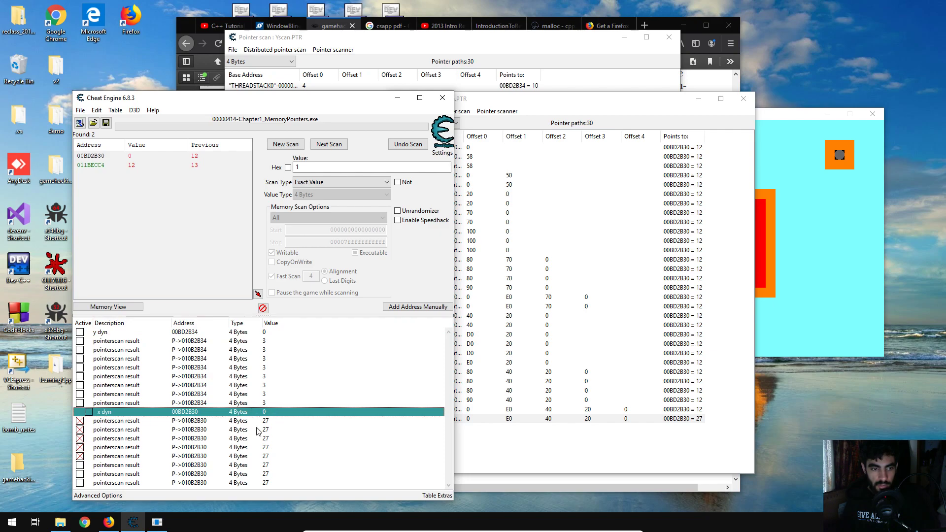
mouse_move(184, 401)
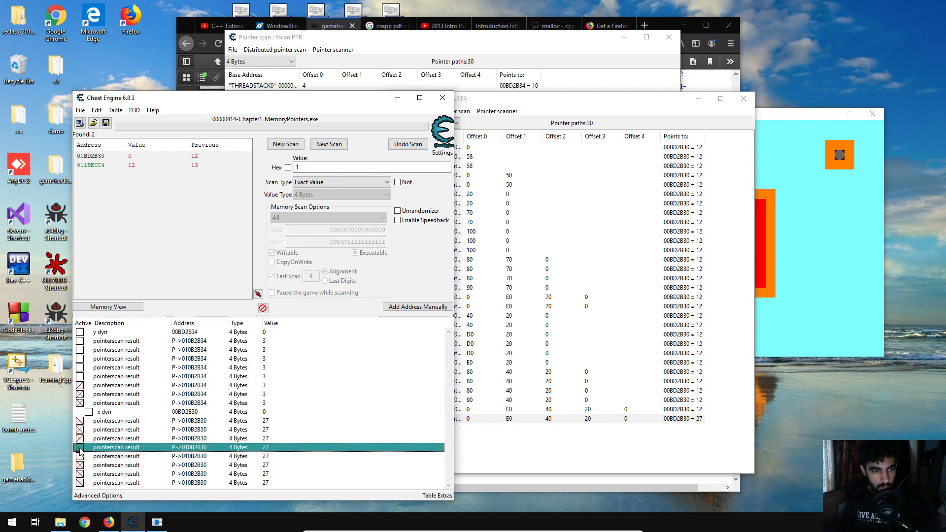
click(80, 447)
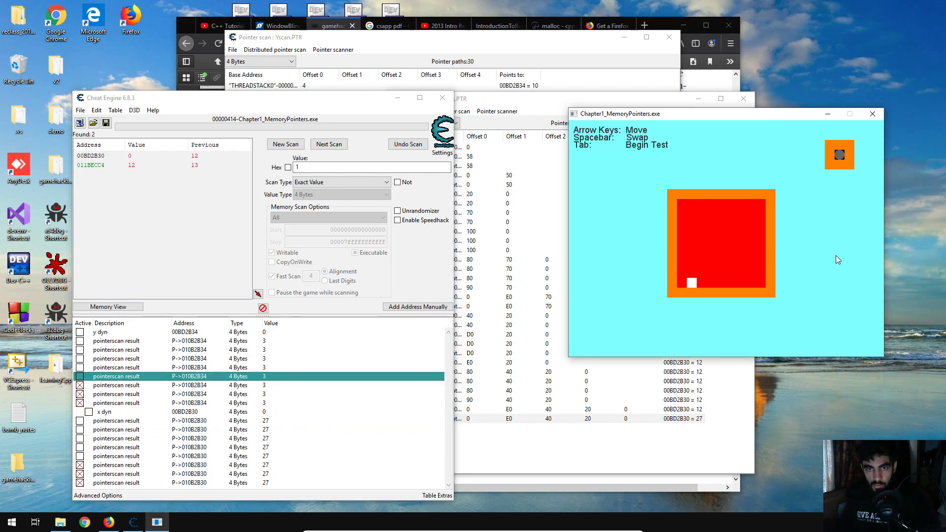
Start the pointer test with Tab so the game reaches the lab-completed message
key(Tab)
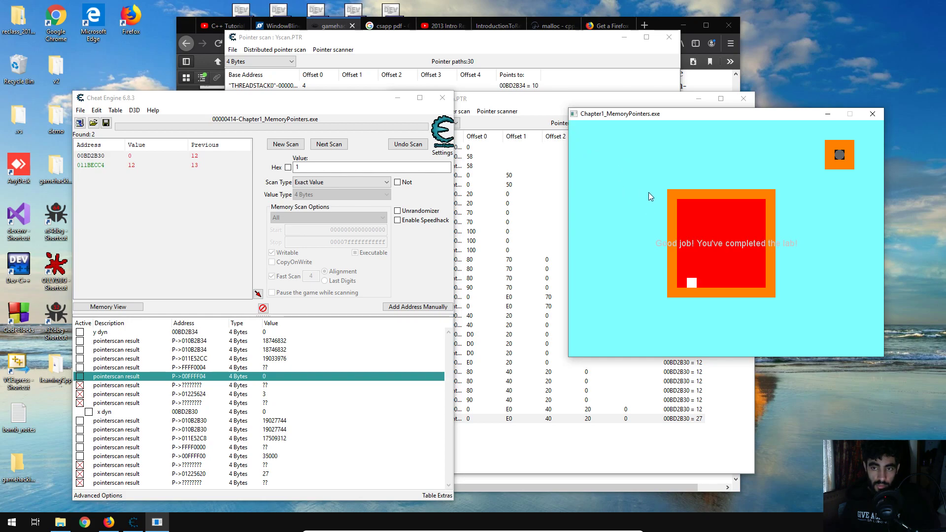
mouse_move(563, 254)
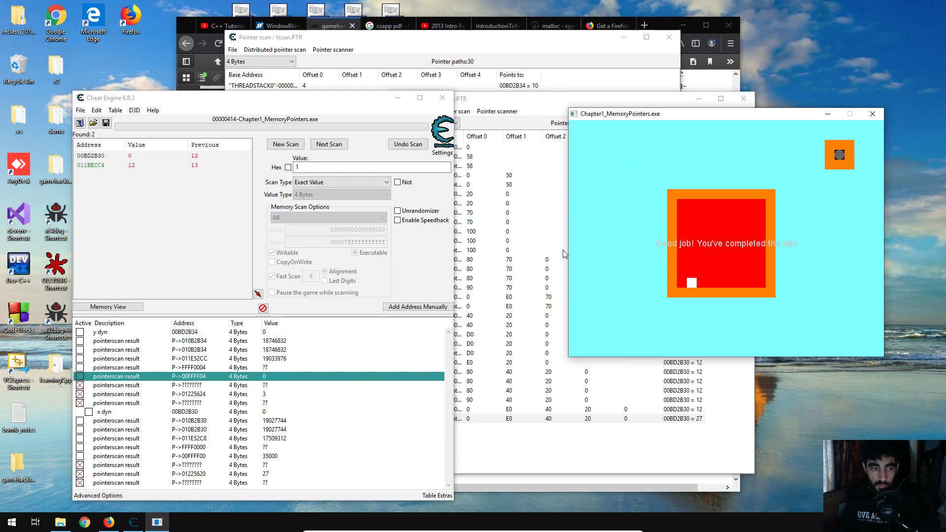
mouse_move(284, 362)
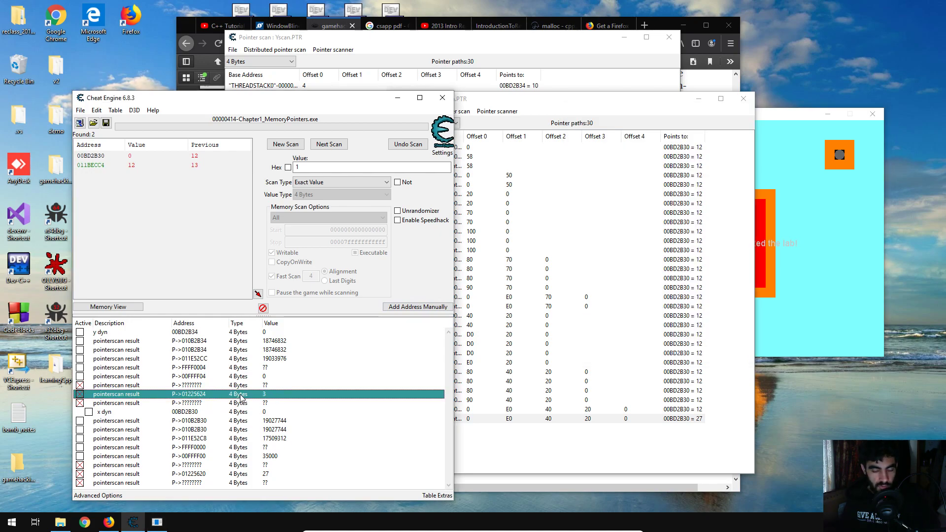
mouse_move(289, 401)
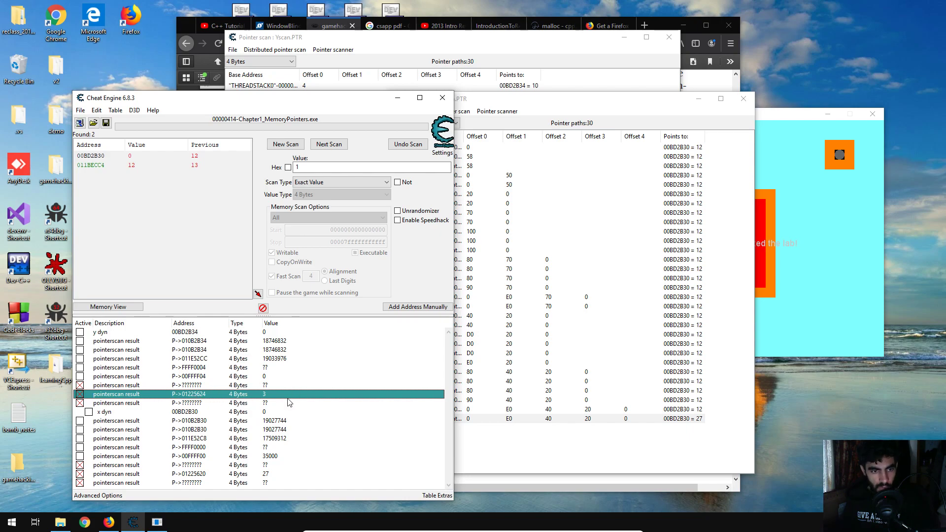
mouse_move(267, 480)
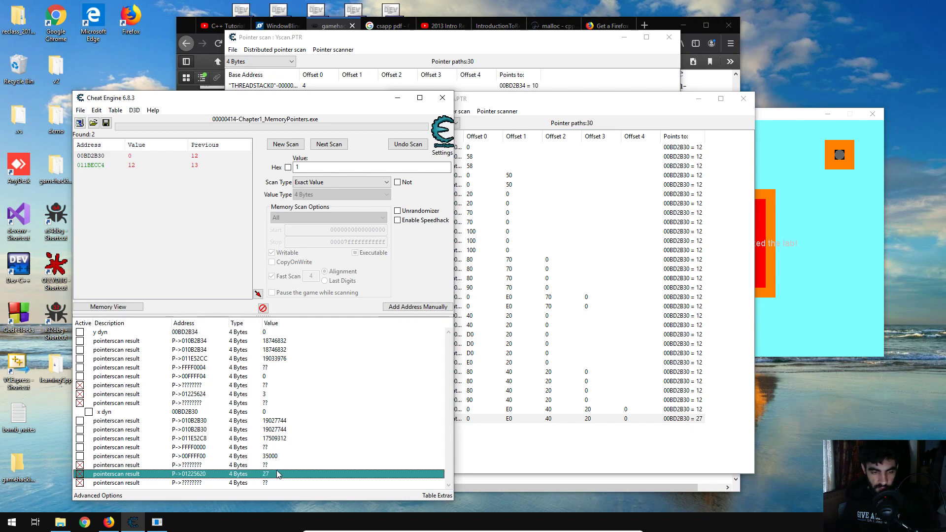
mouse_move(231, 401)
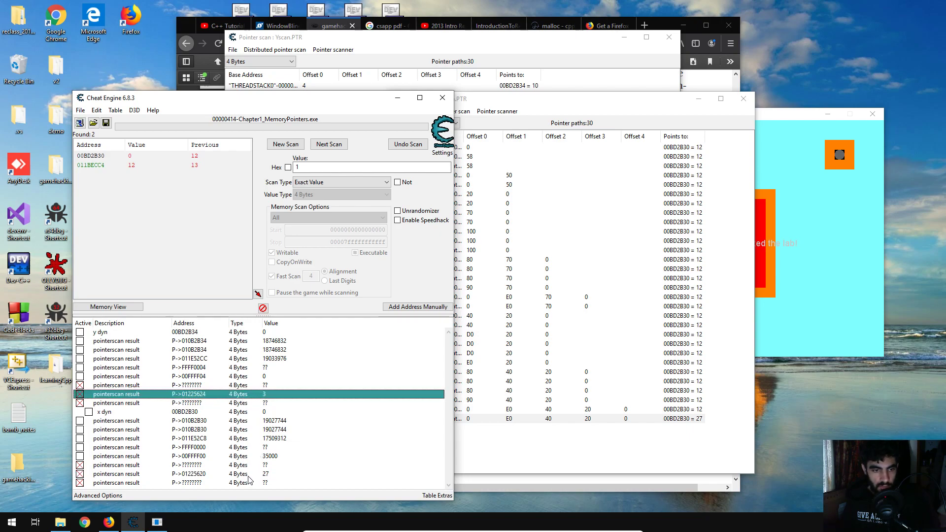
mouse_move(171, 351)
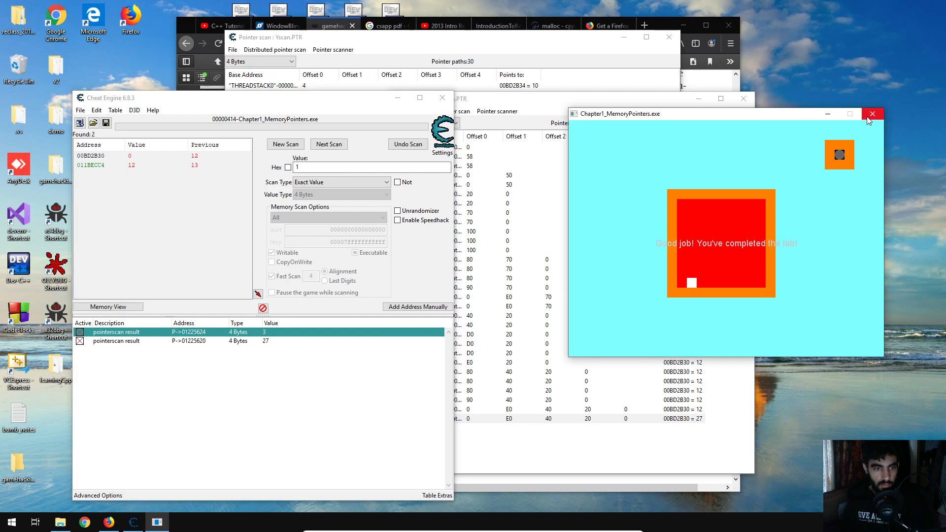
Close MemoryPointers, relaunch Chapter1_MemoryPointers from its folder and move the white square
click(872, 113)
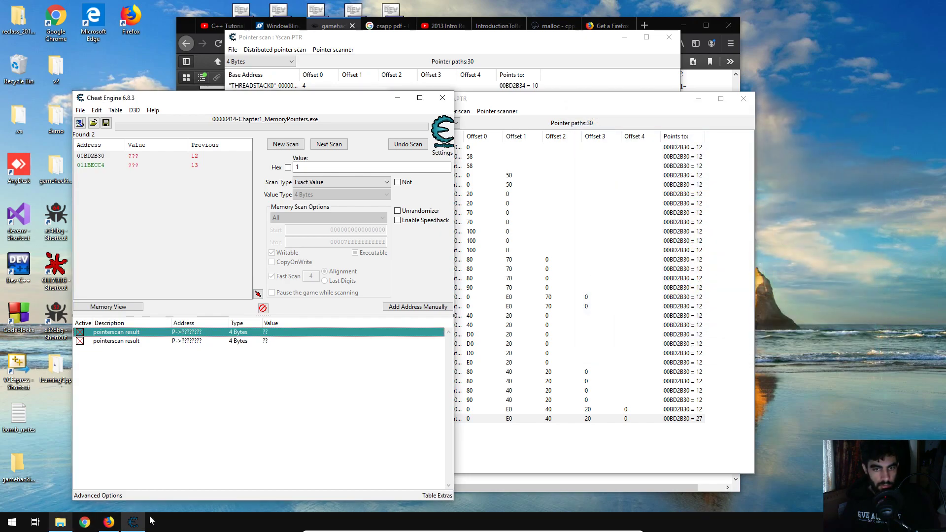
click(59, 522)
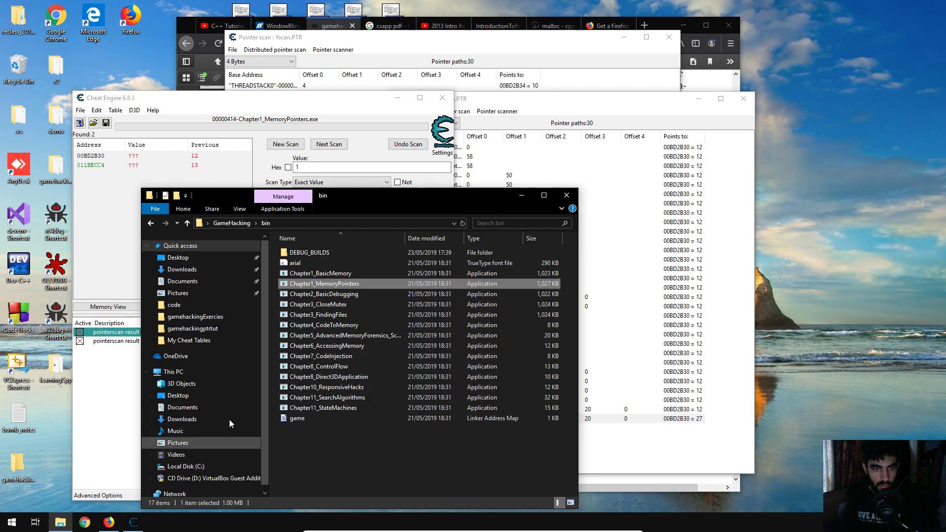
double_click(324, 284)
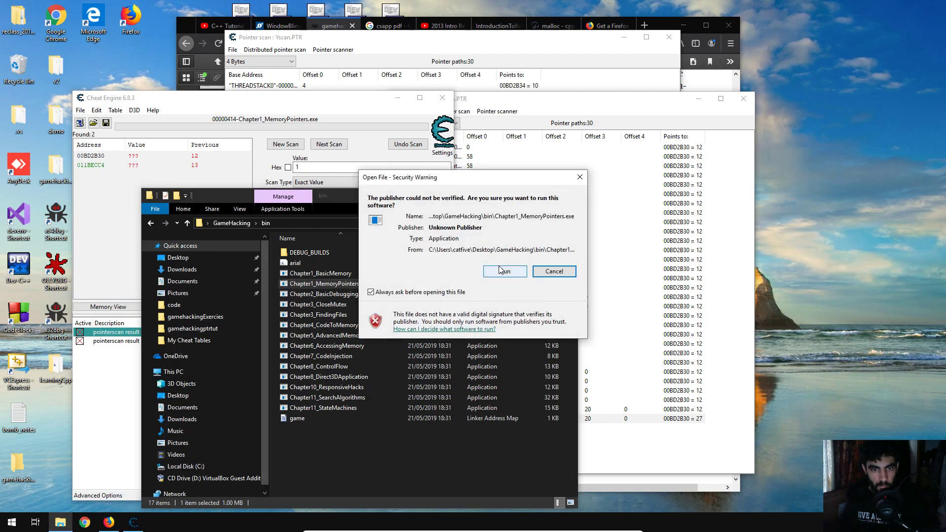
click(504, 271)
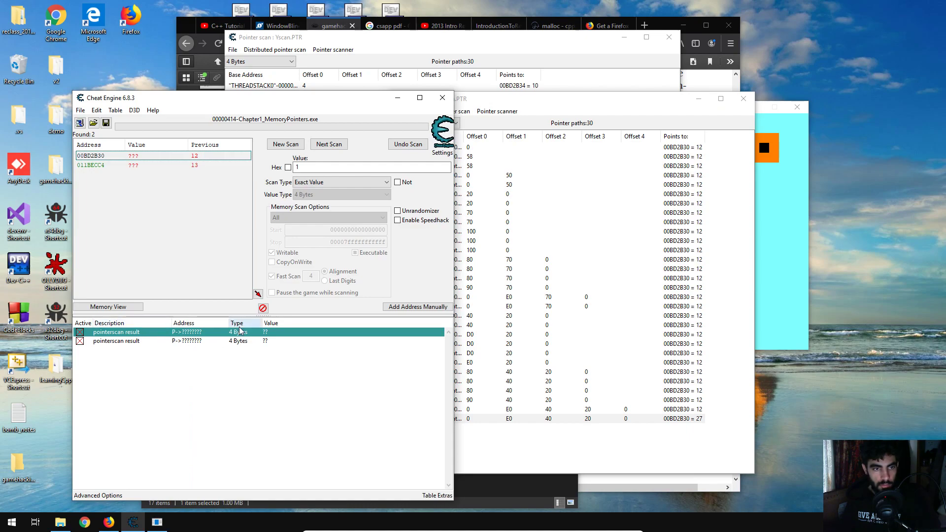
mouse_move(778, 218)
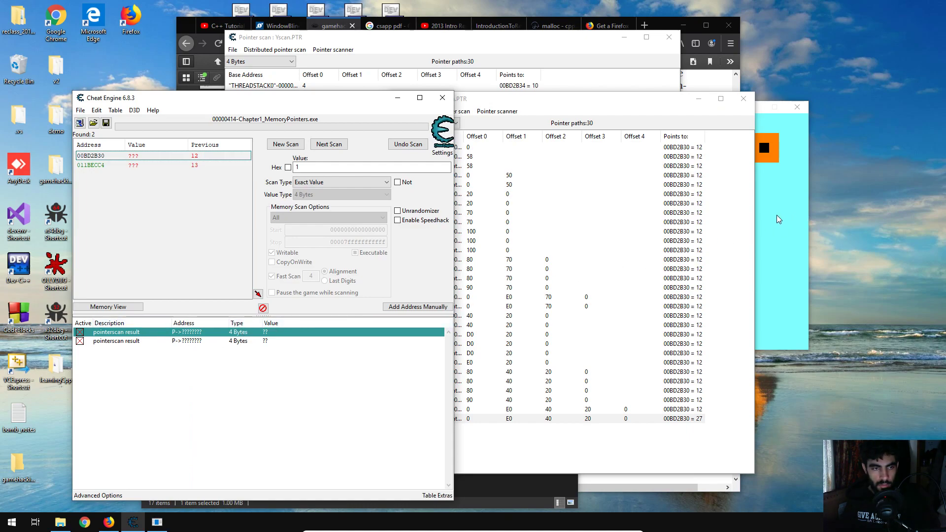
mouse_move(776, 219)
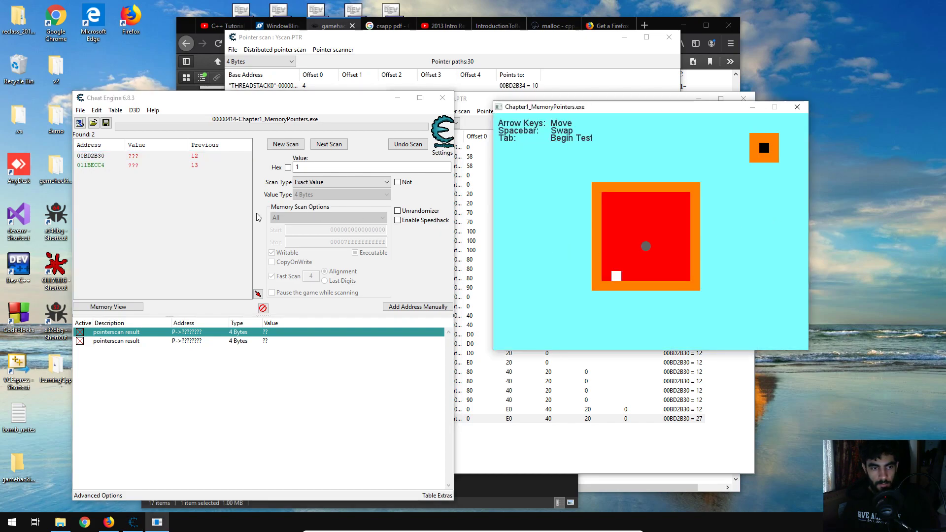
mouse_move(641, 246)
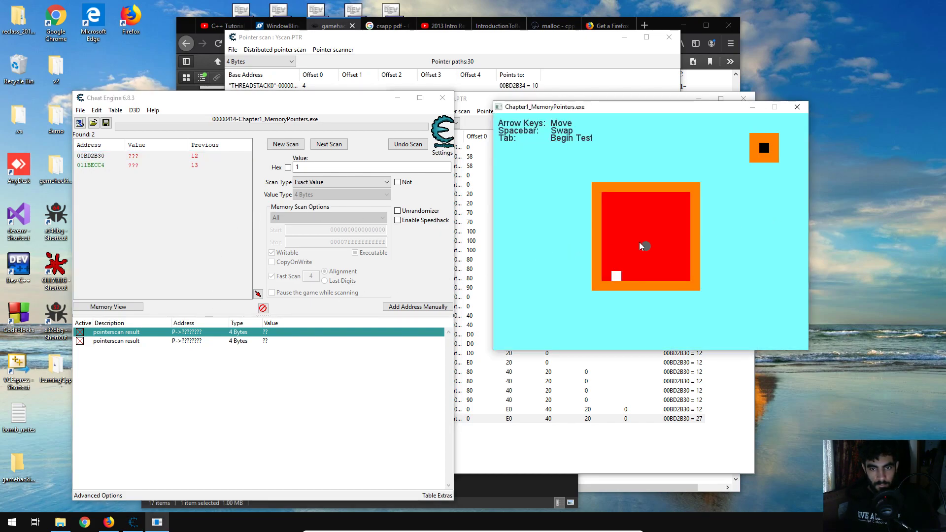
key(Up)
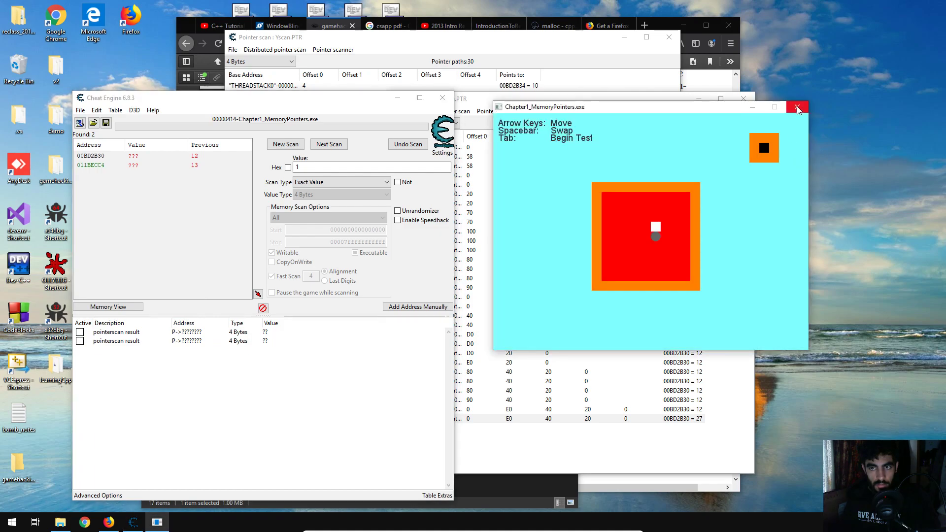
Close that run and launch Chapter1_MemoryPointers once more, confirming the security warning
click(798, 107)
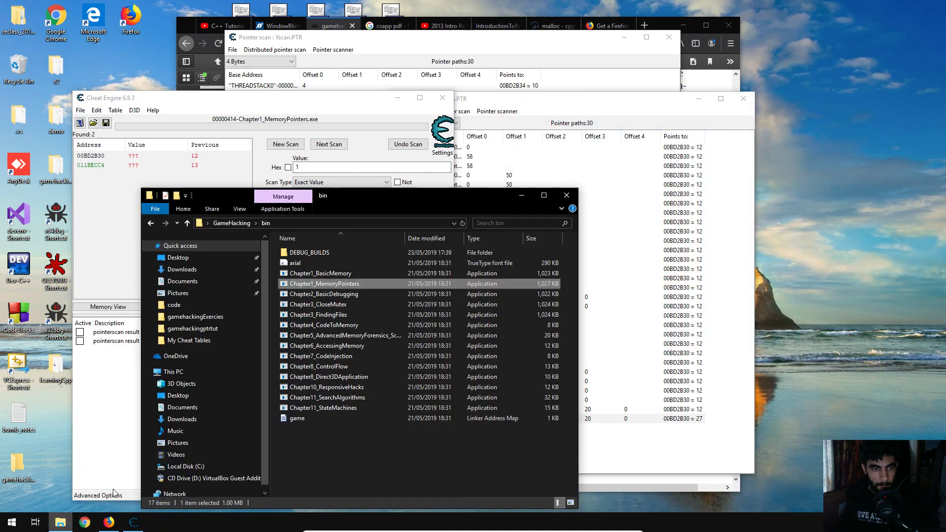
double_click(324, 284)
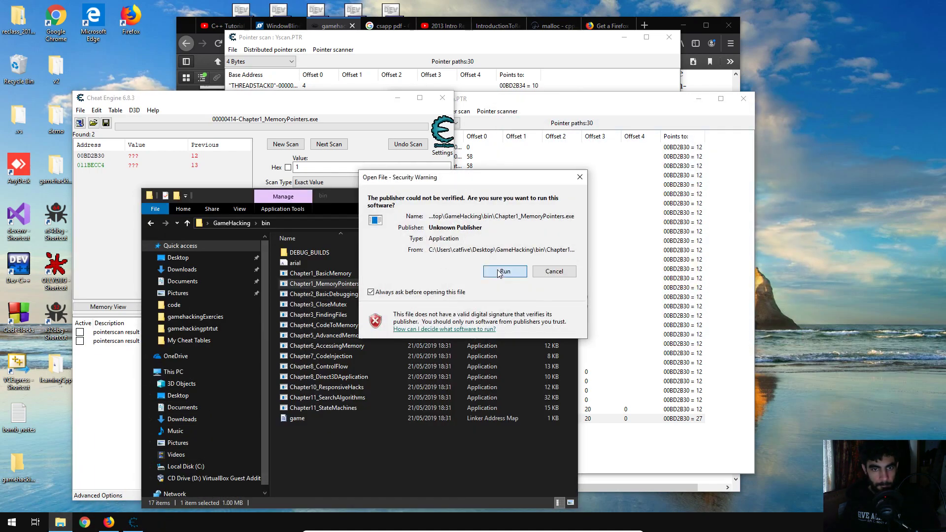
click(504, 272)
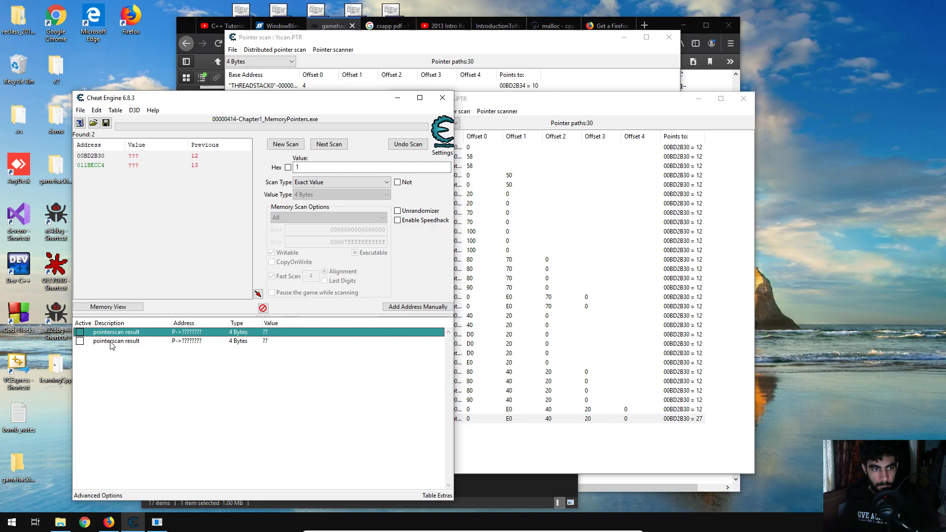
Attach to the new Chapter1_MemoryPointers.exe process so both pointerscan results resolve again
click(116, 341)
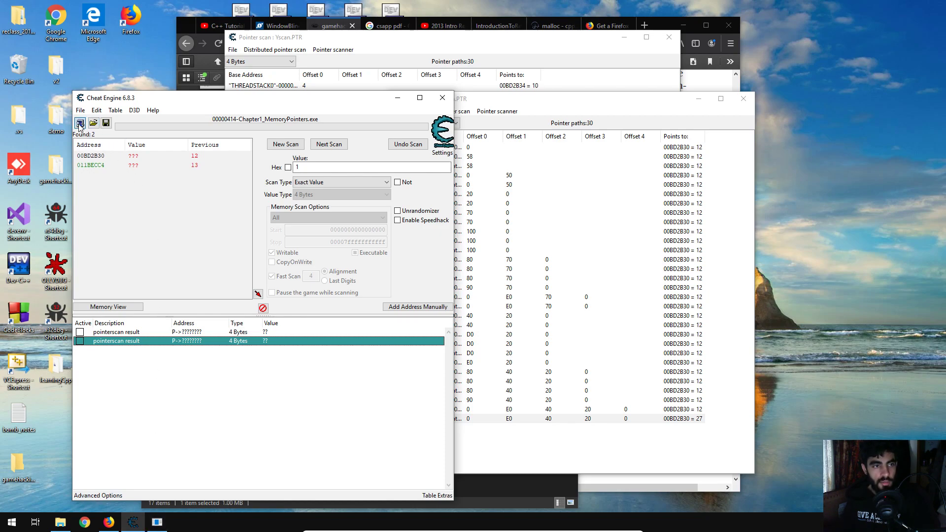
click(79, 123)
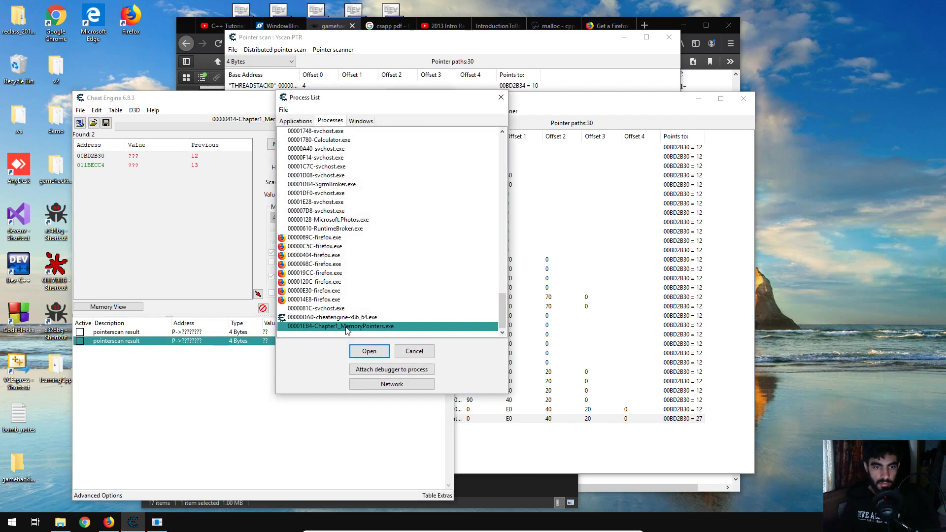
click(369, 351)
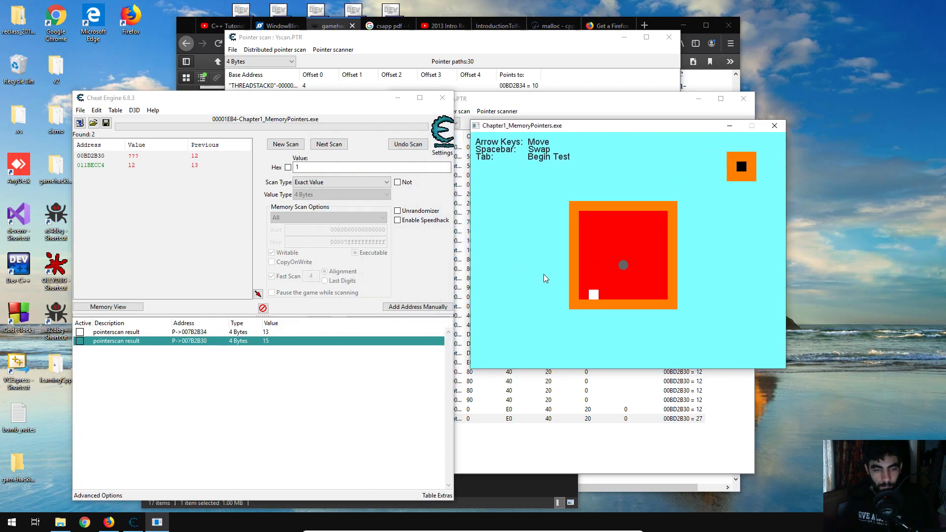
Set the second pointerscan result's value to the new coordinate
double_click(265, 332)
text(2)
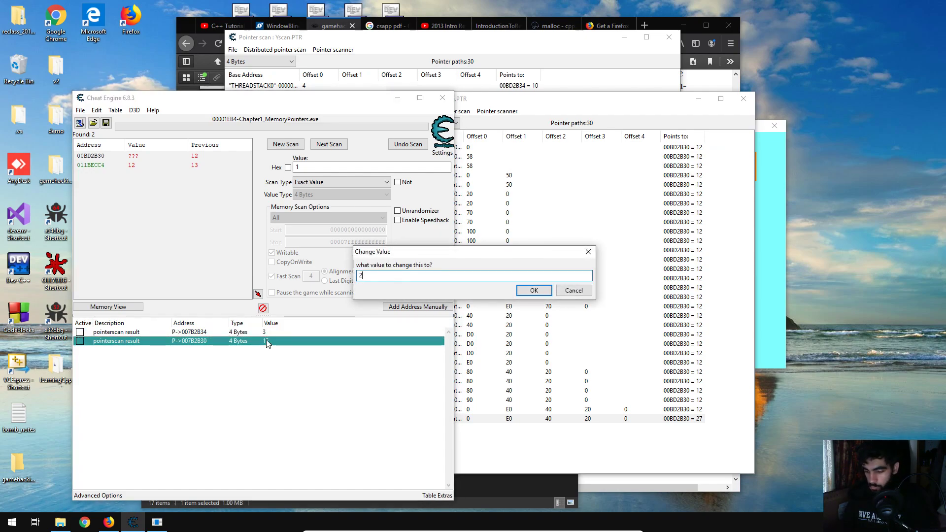
click(532, 290)
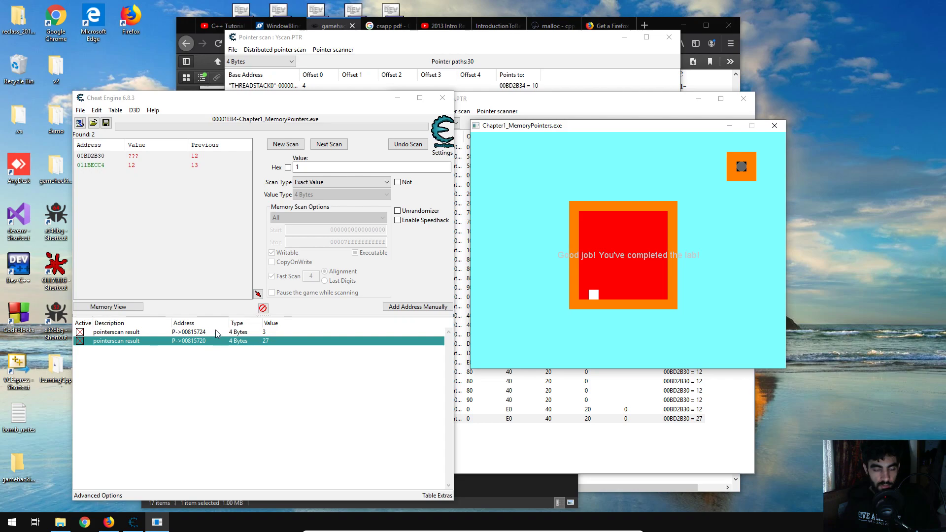
mouse_move(276, 349)
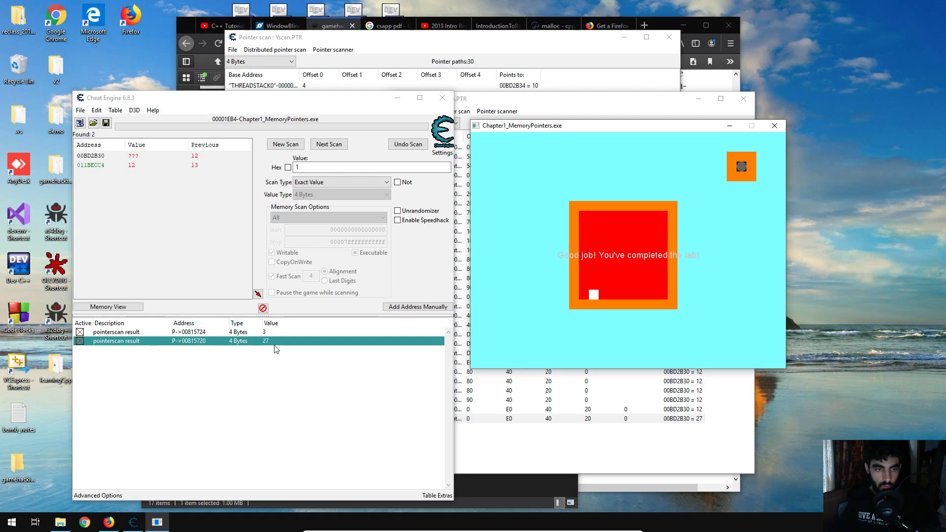
mouse_move(393, 411)
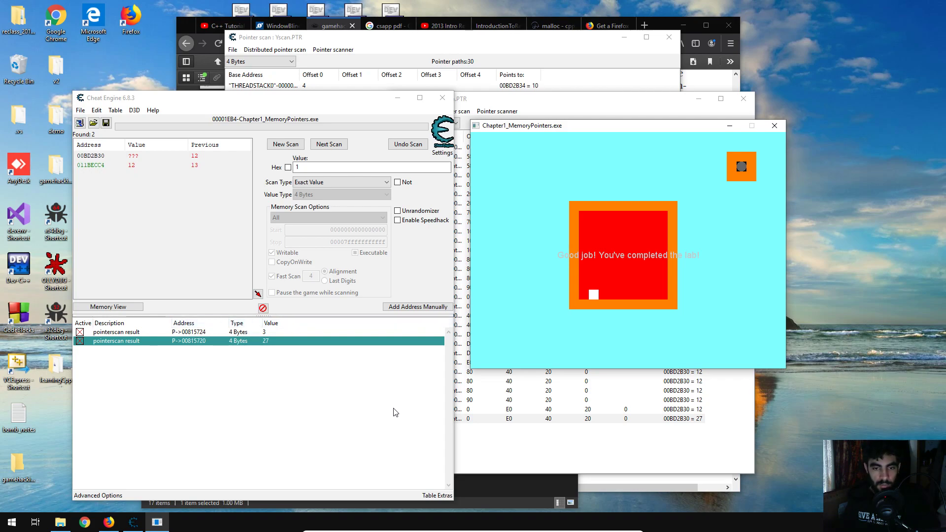
mouse_move(202, 361)
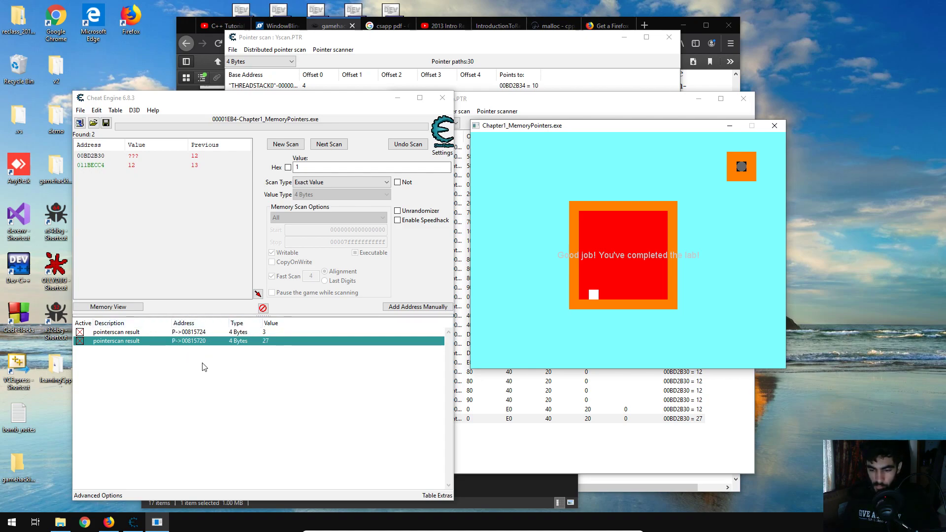
mouse_move(211, 378)
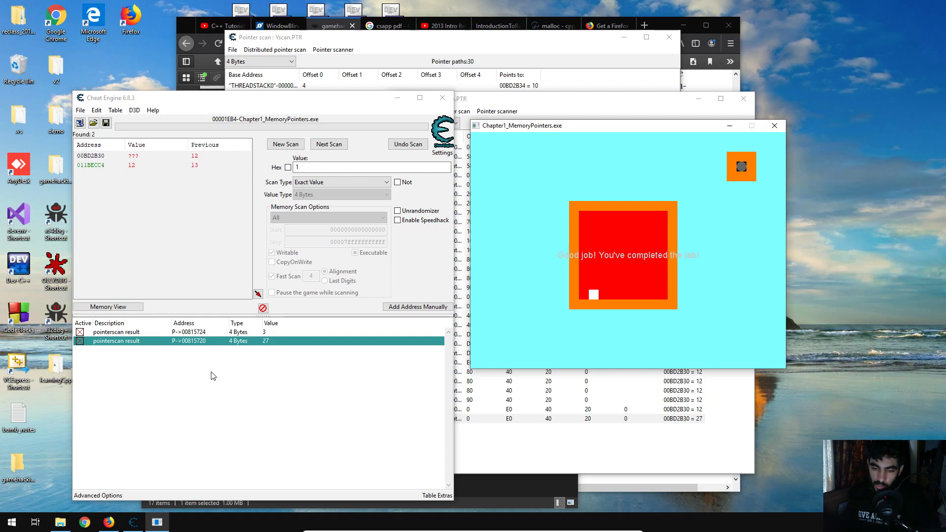
mouse_move(198, 385)
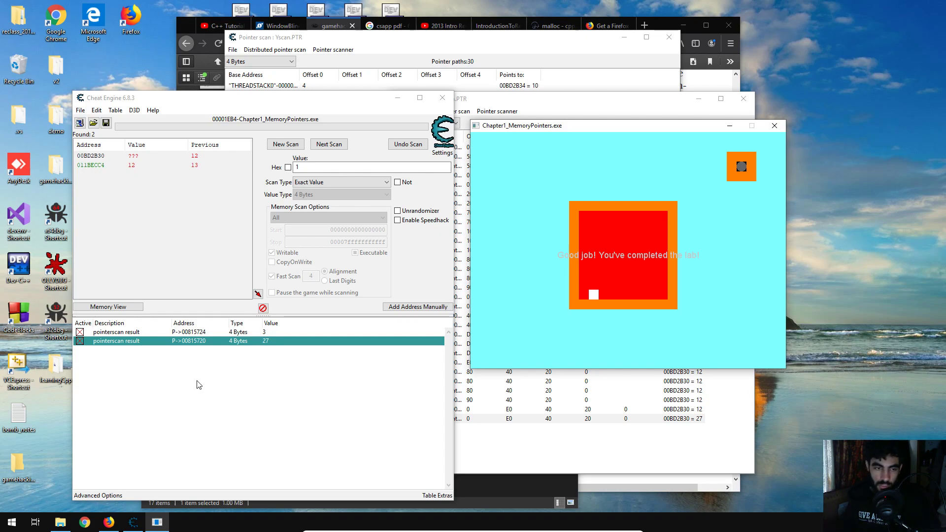
mouse_move(212, 360)
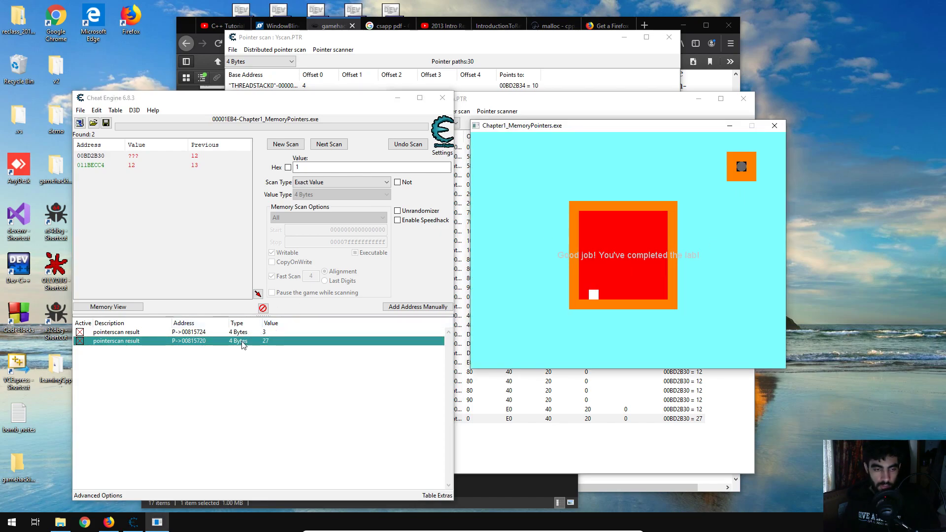
mouse_move(309, 347)
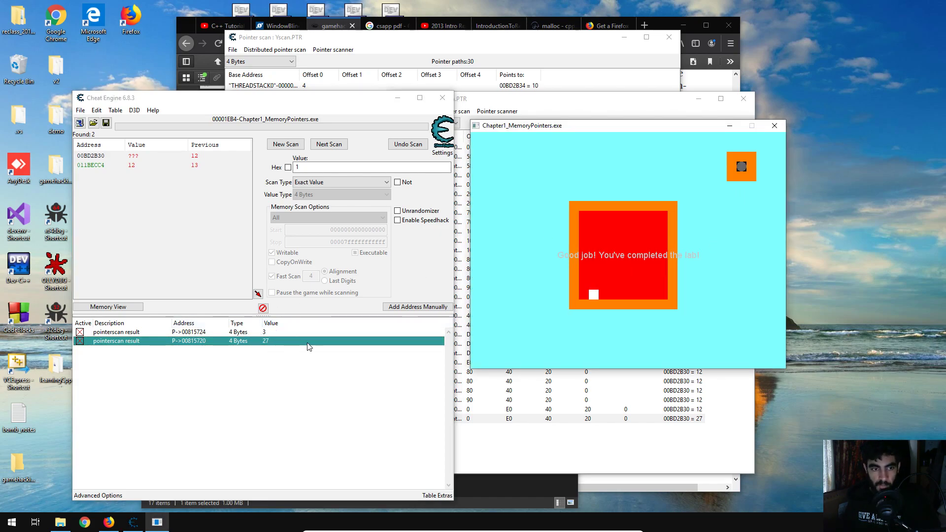
mouse_move(757, 177)
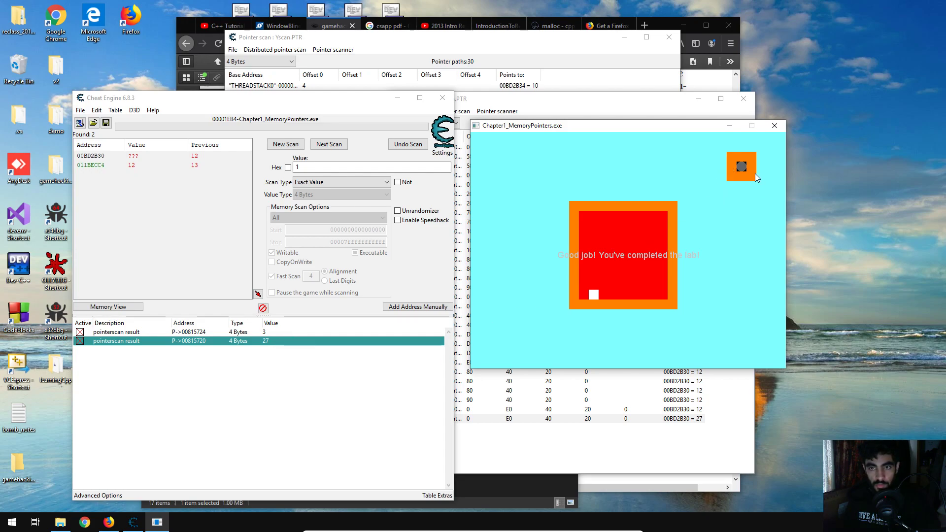
mouse_move(668, 185)
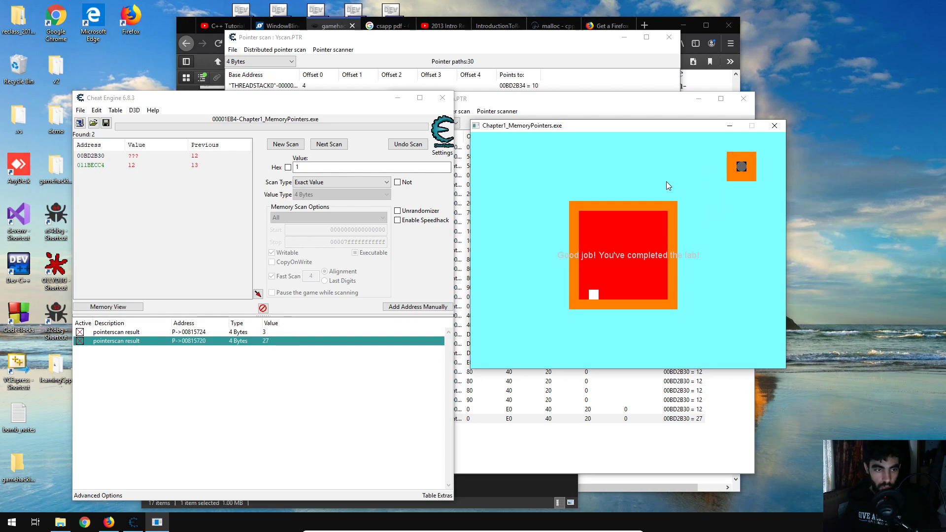
mouse_move(375, 300)
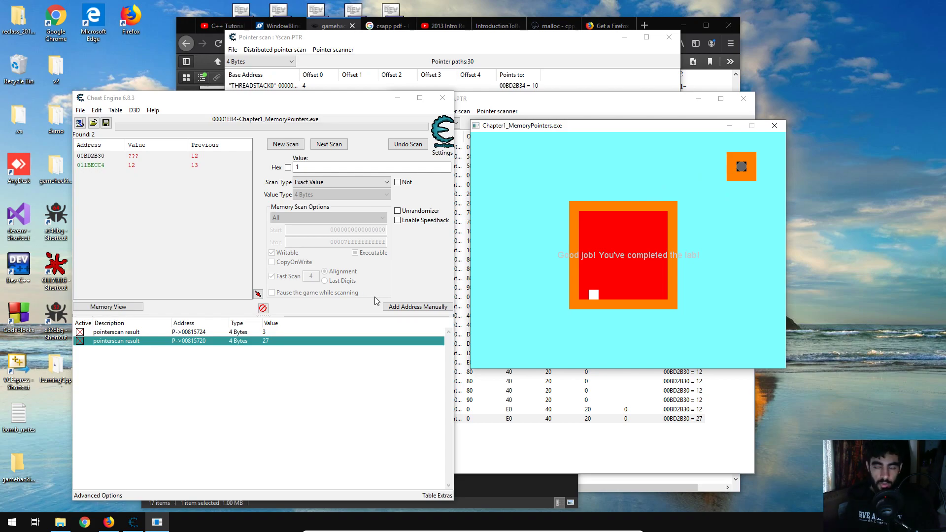
mouse_move(513, 451)
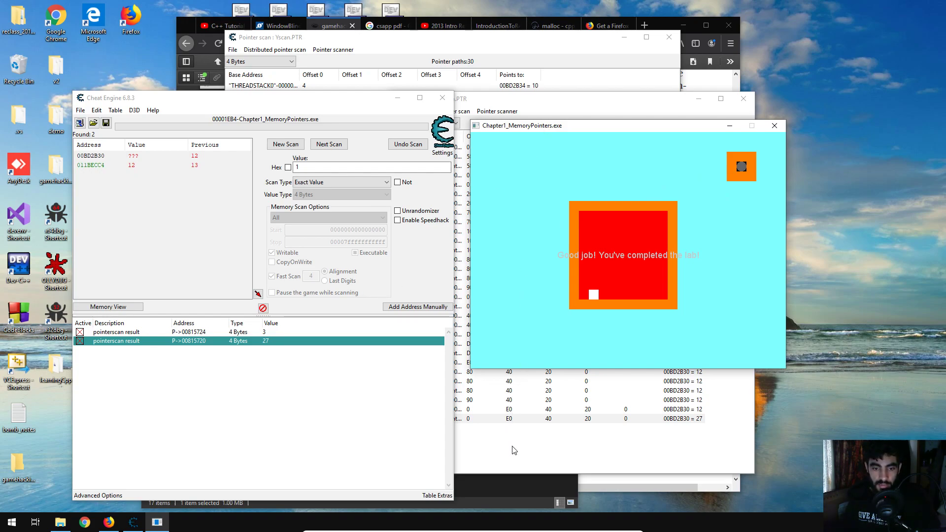
Bring up the book's pointer-scanning exercise in Firefox to reread it
click(329, 25)
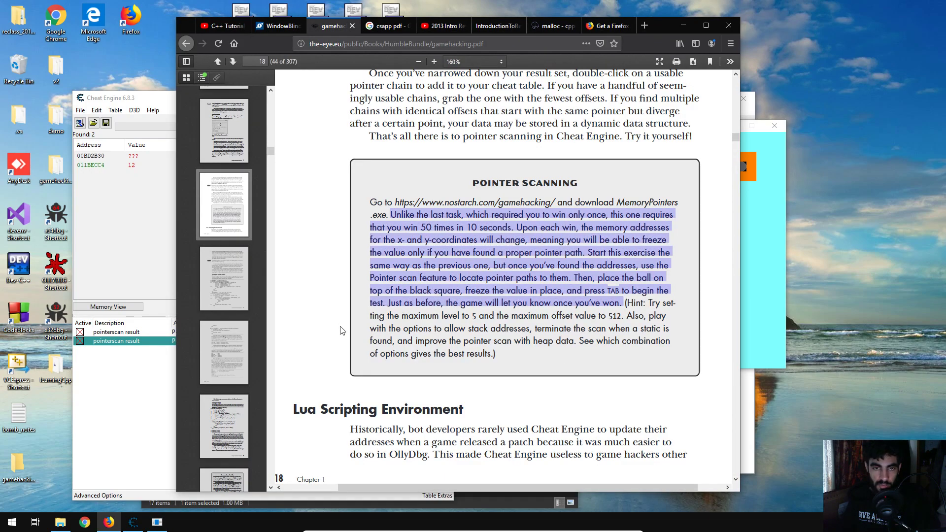
mouse_move(766, 238)
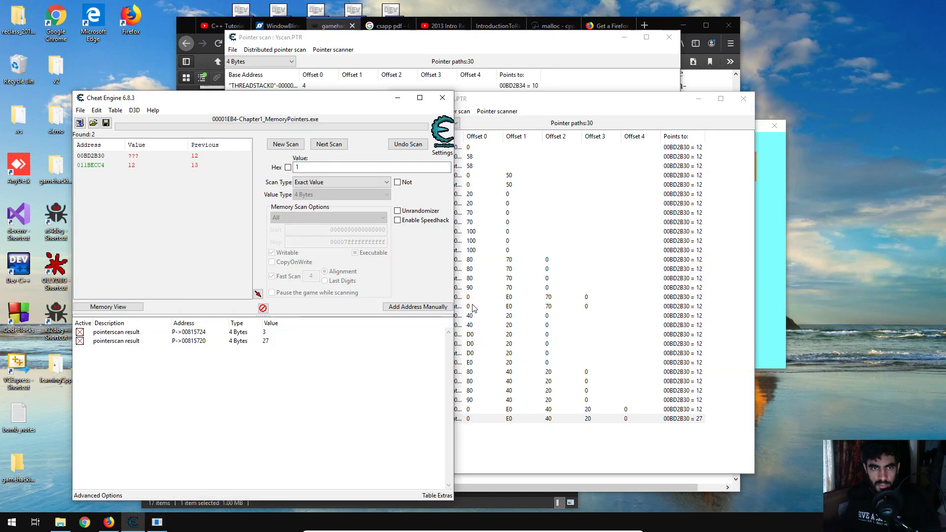
mouse_move(489, 298)
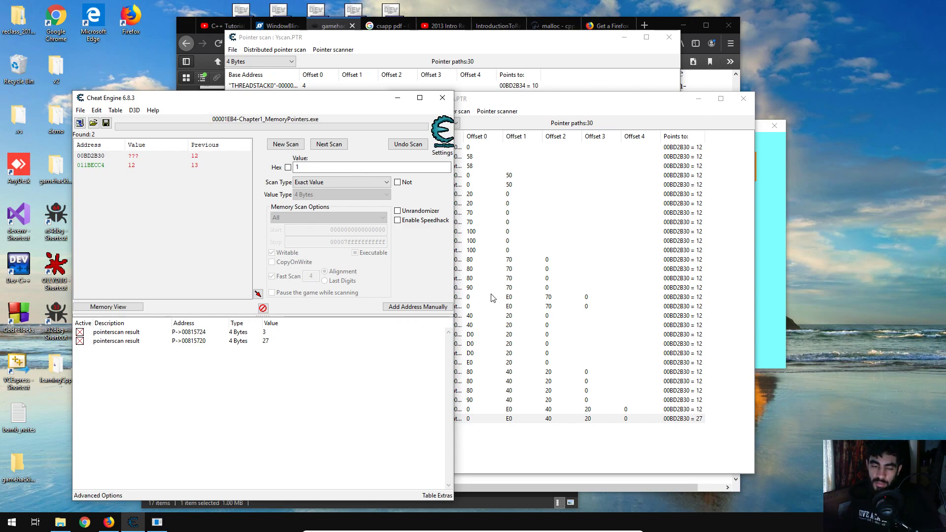
mouse_move(473, 298)
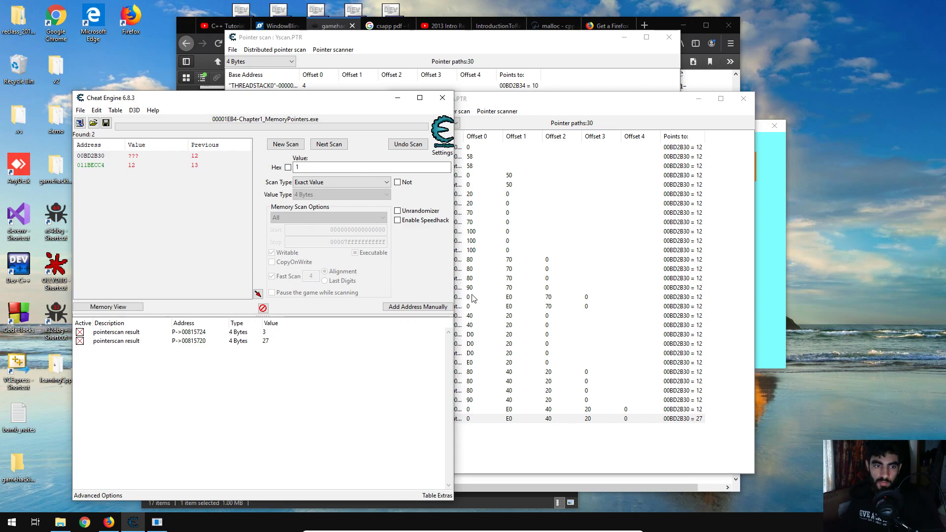